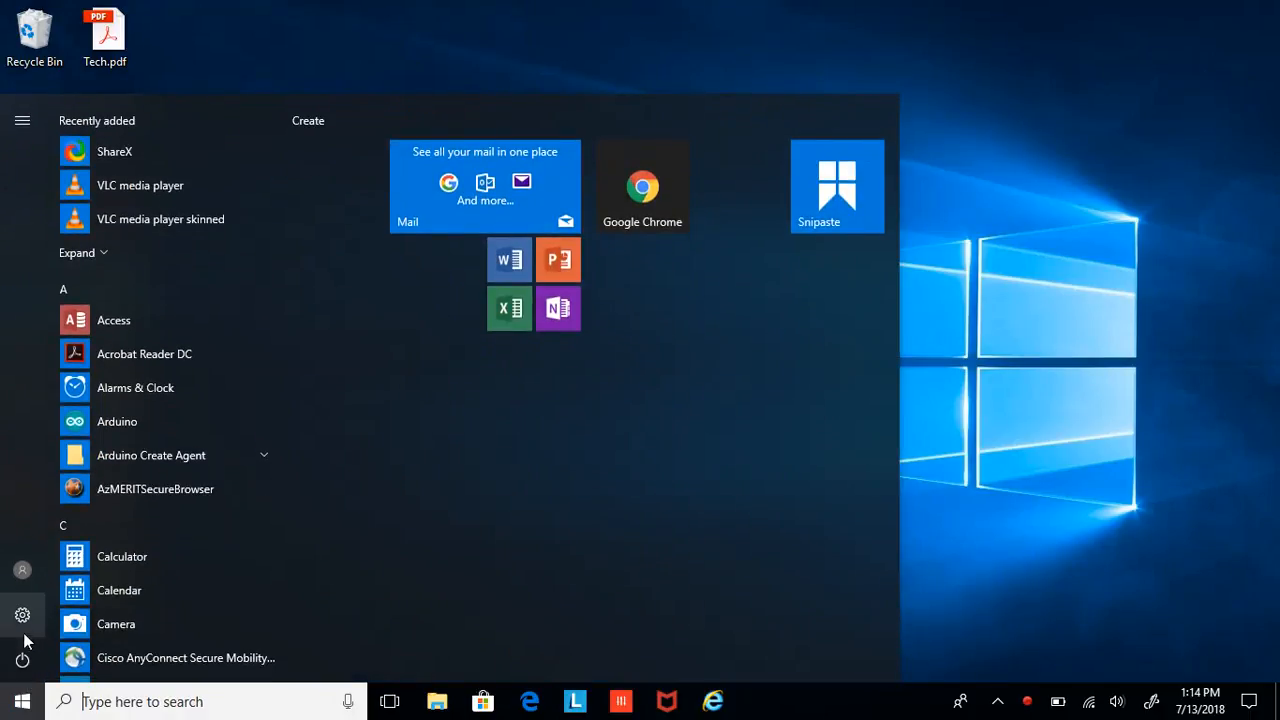
mouse_move(22, 617)
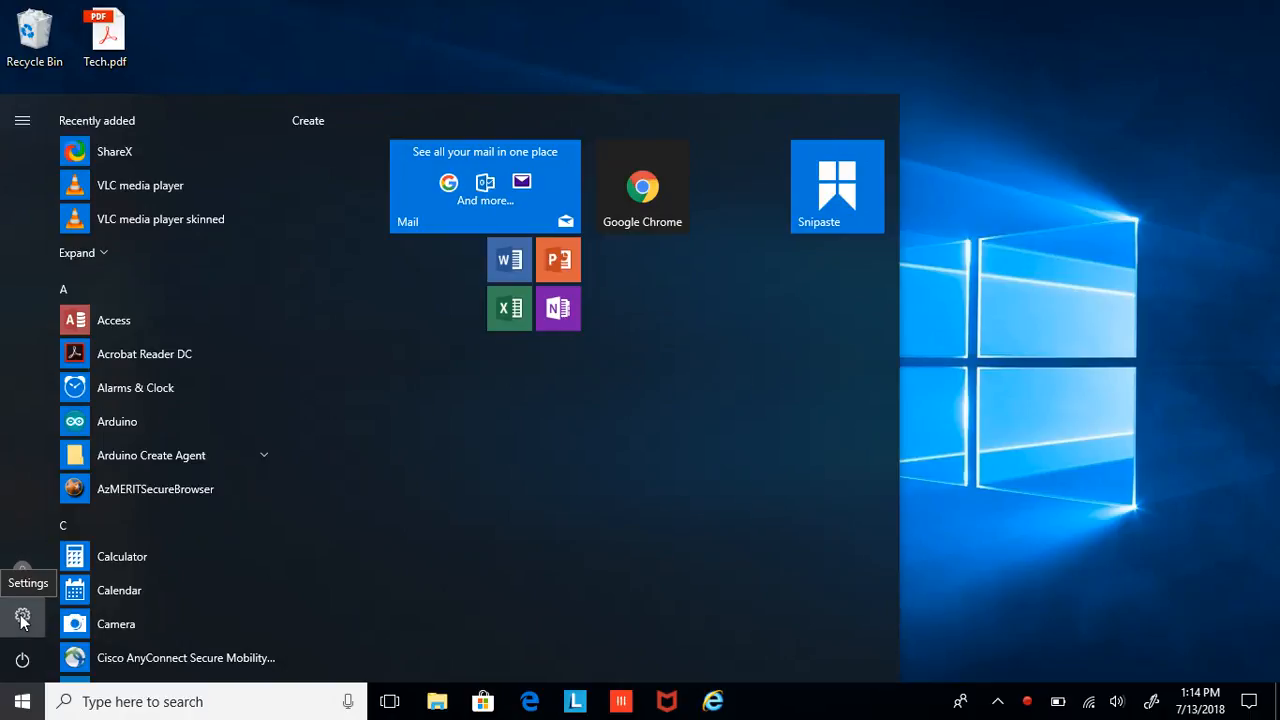
Step: Open Windows Settings from the Start menu and maximize its window
left_click(22, 617)
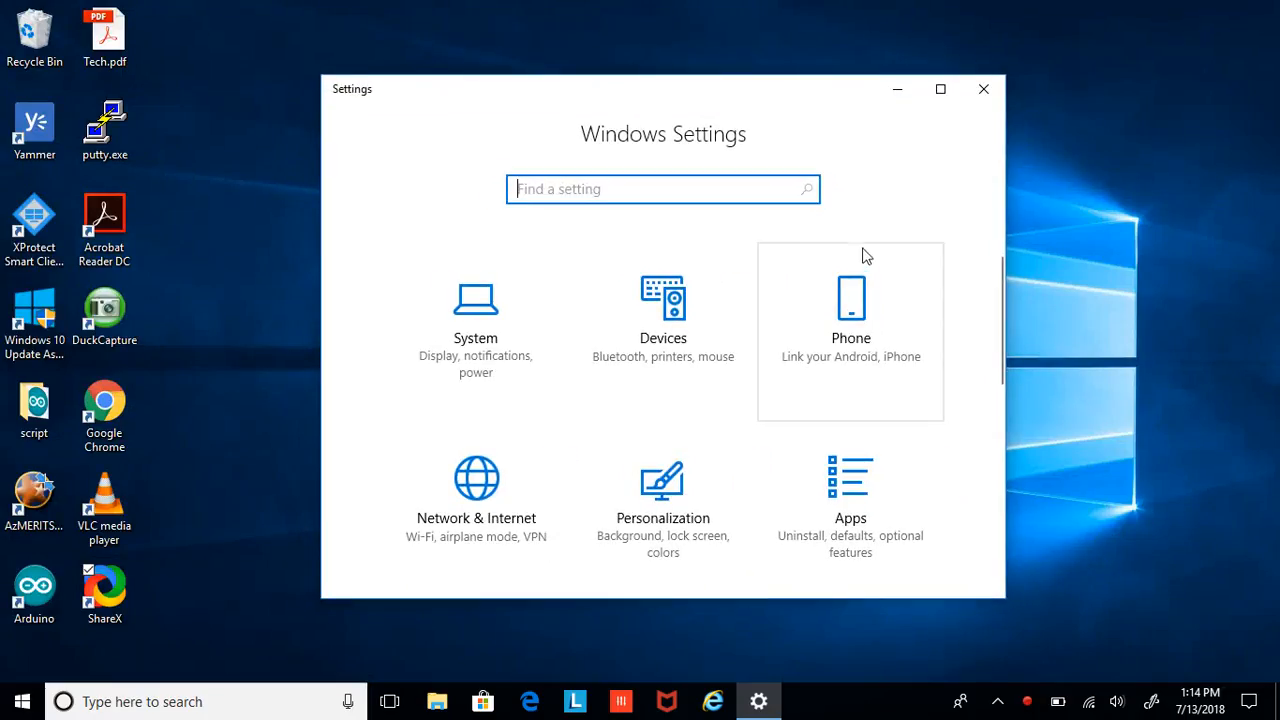
mouse_move(933, 201)
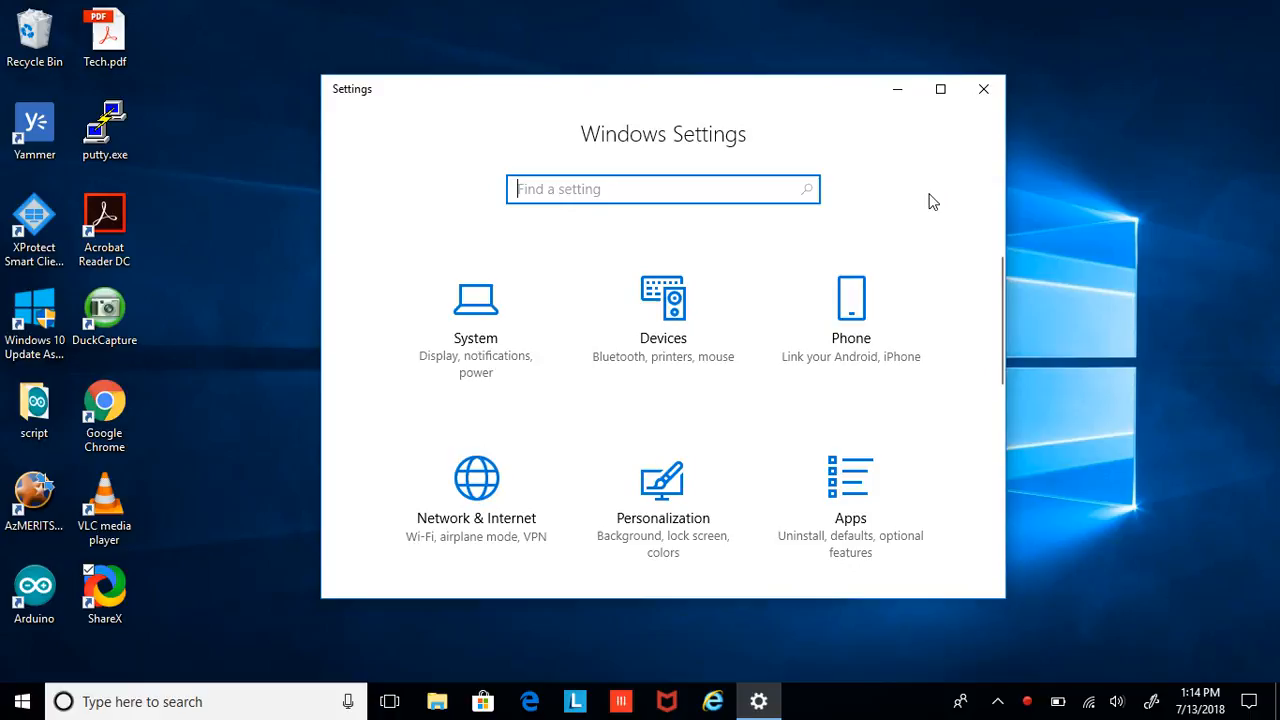
left_click(940, 88)
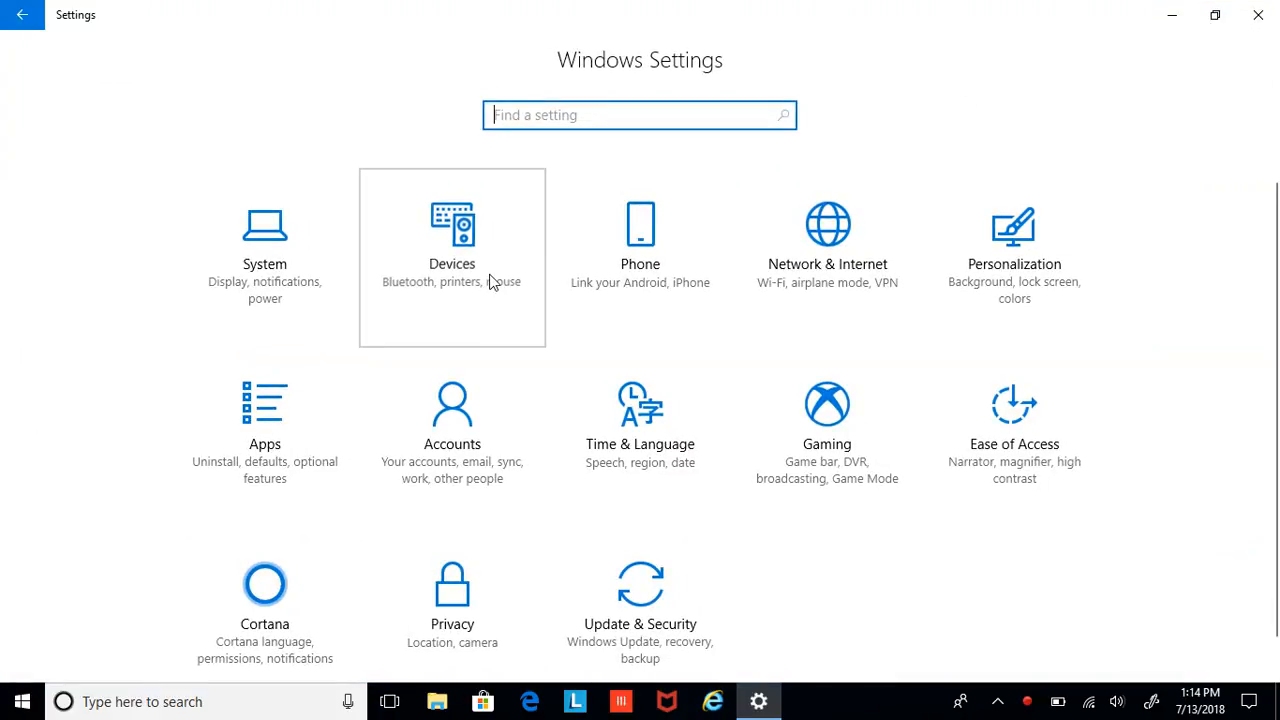
Step: Open the Devices category to show Bluetooth & other devices
left_click(452, 250)
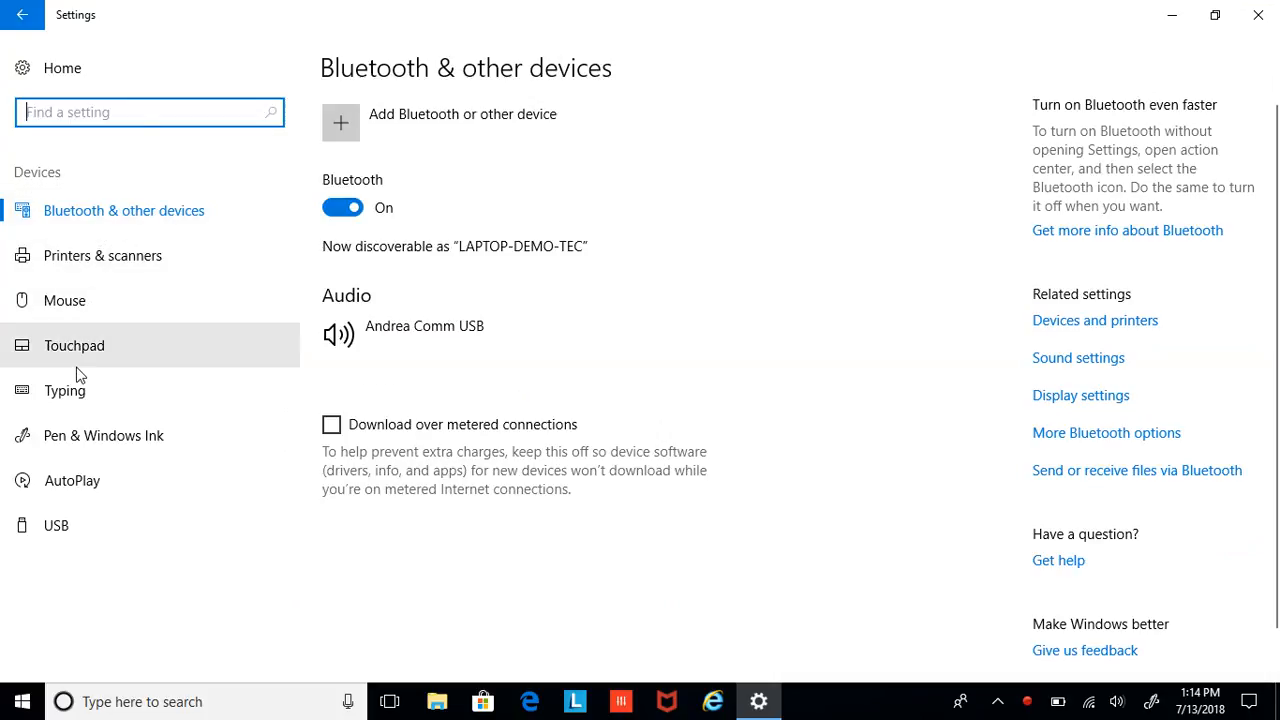
mouse_move(85, 288)
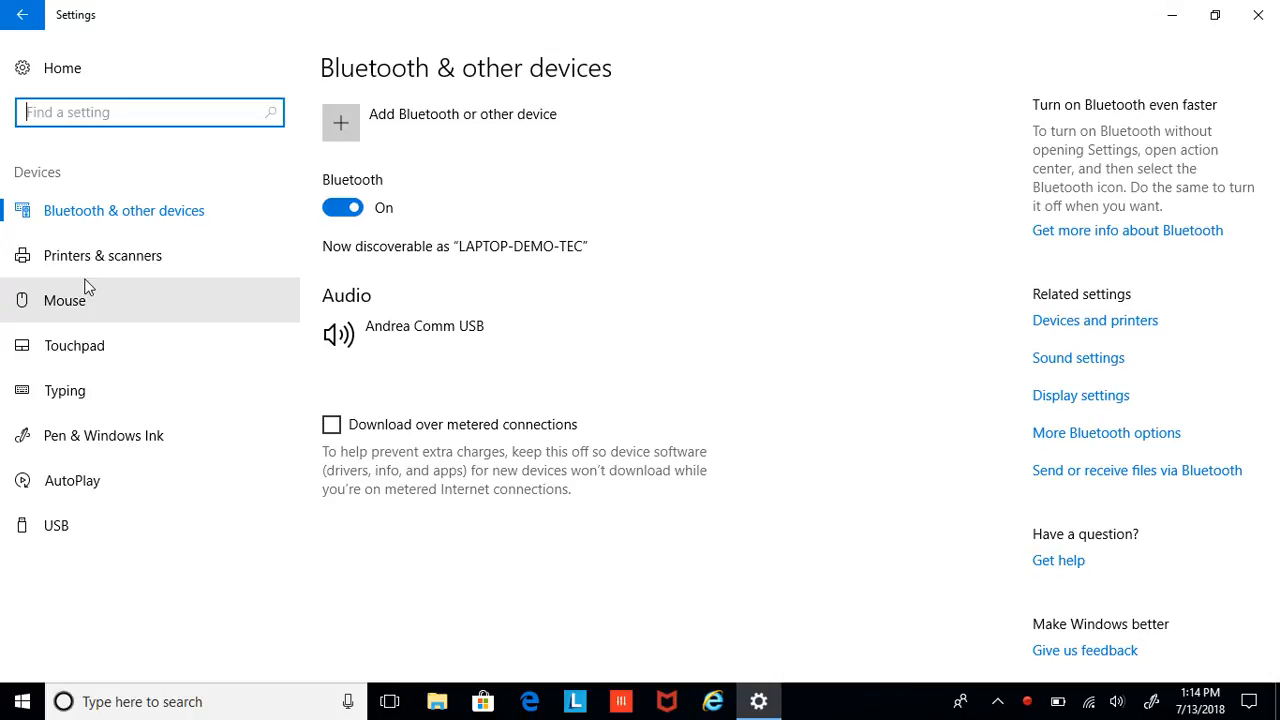
mouse_move(885, 192)
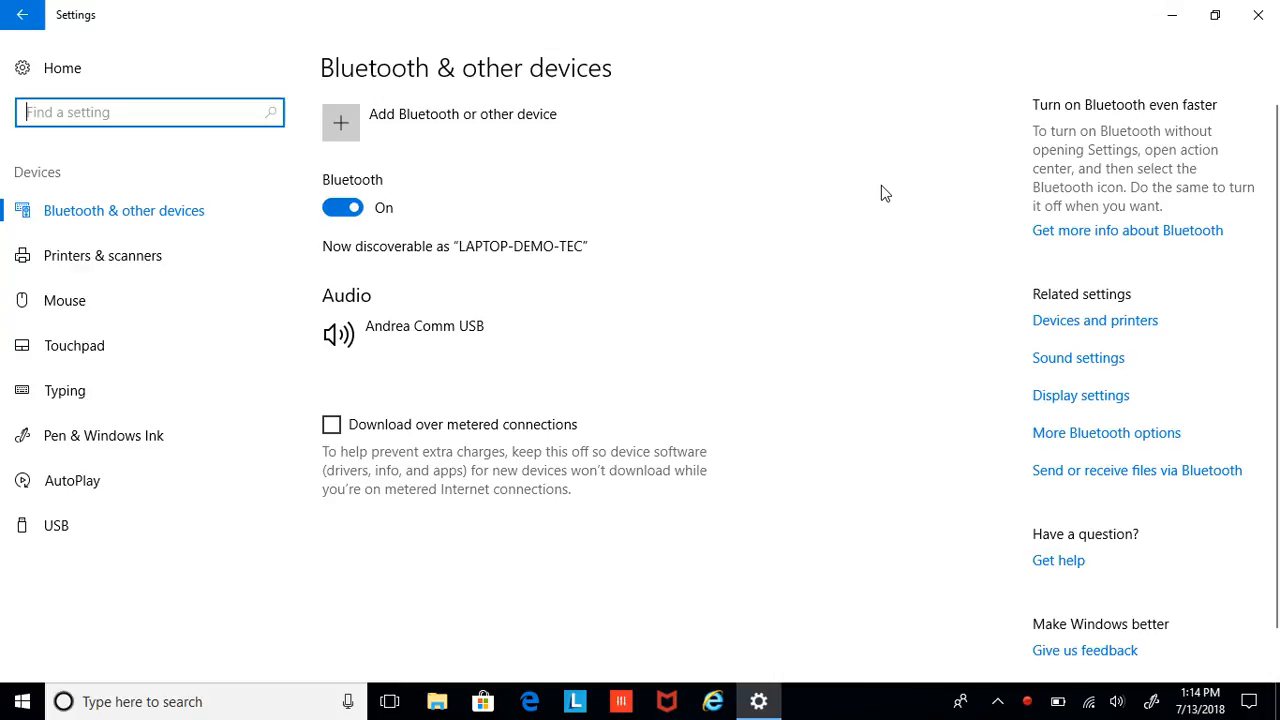
mouse_move(864, 180)
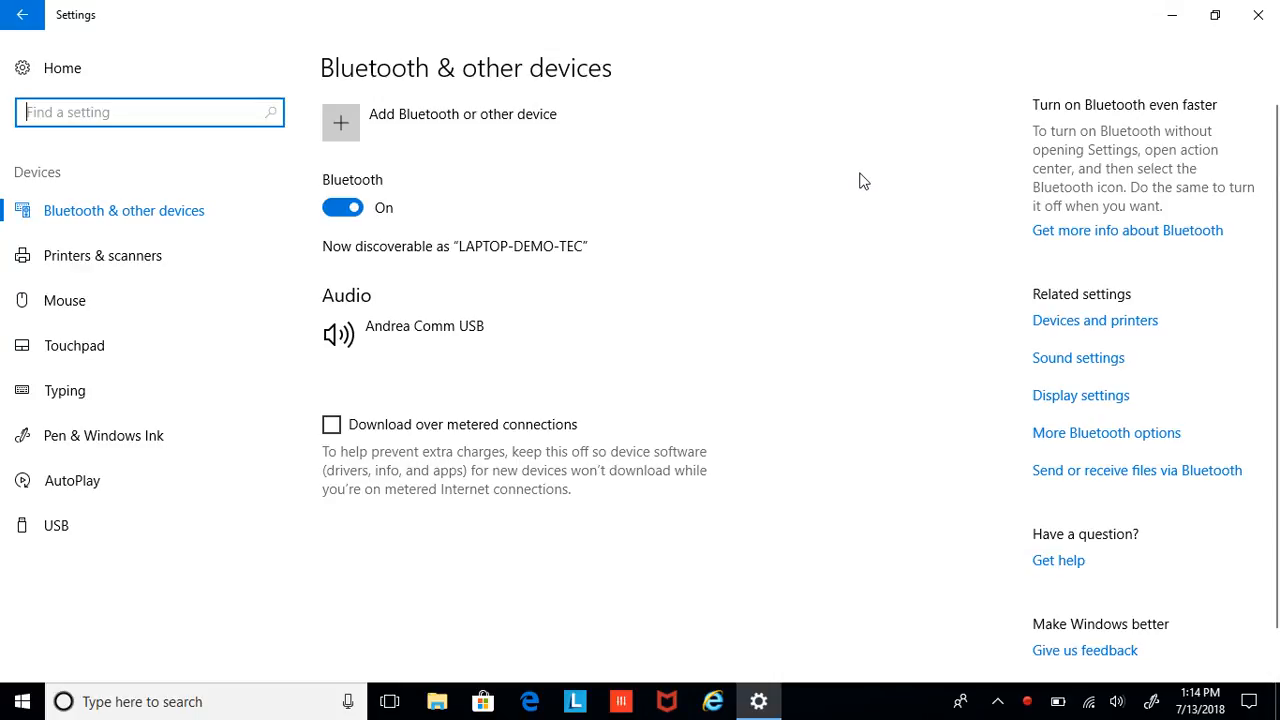
mouse_move(856, 277)
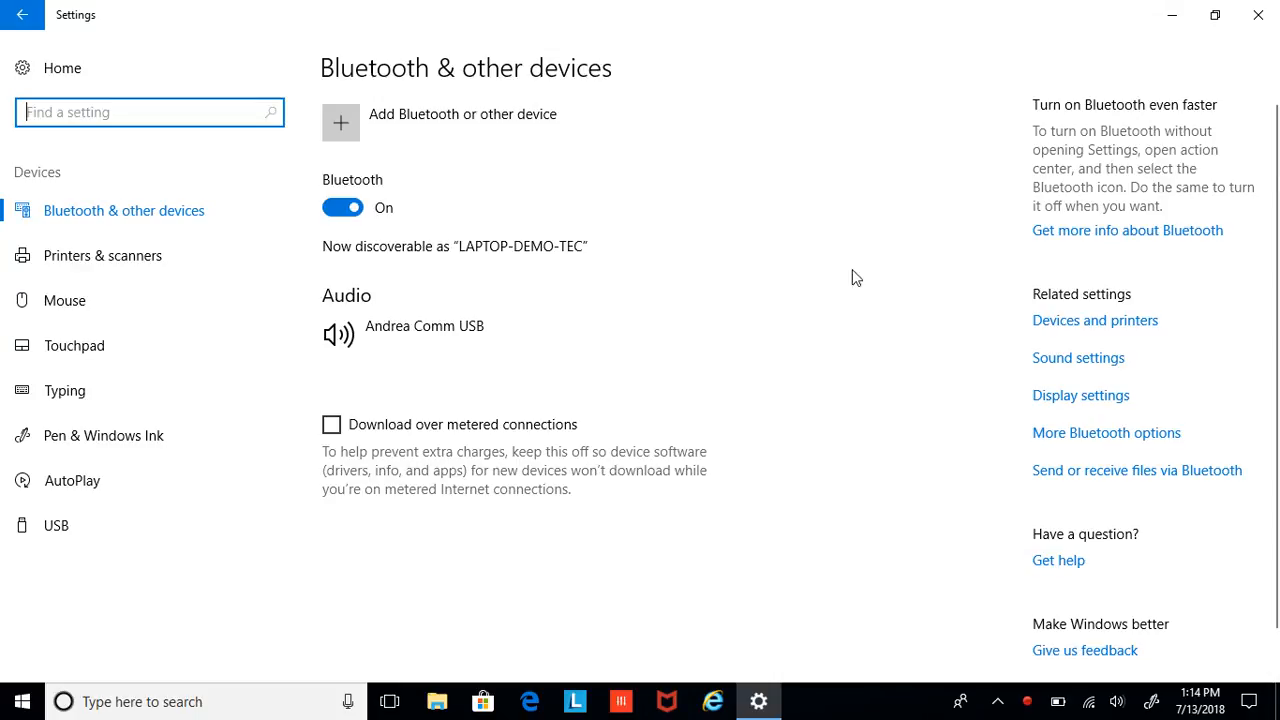
mouse_move(1070, 325)
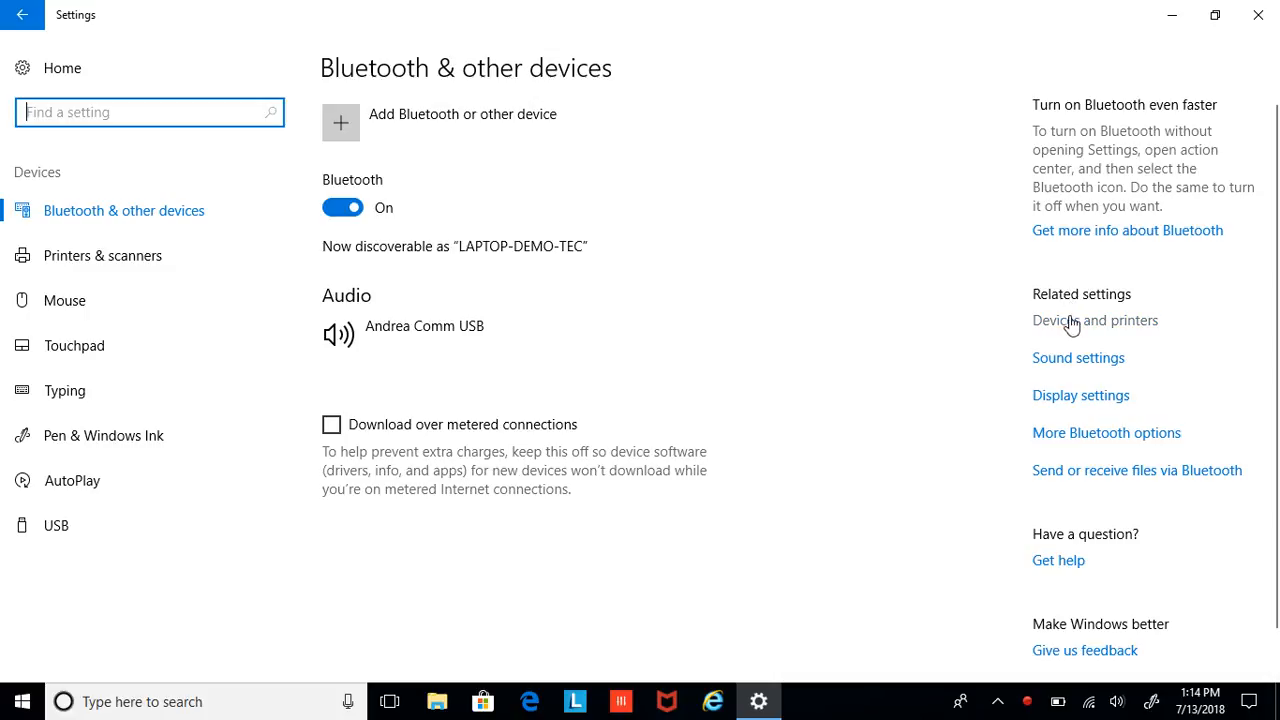
Step: Open Devices and Printers and start Add a printer, scrolling the discovered printers list
left_click(1095, 320)
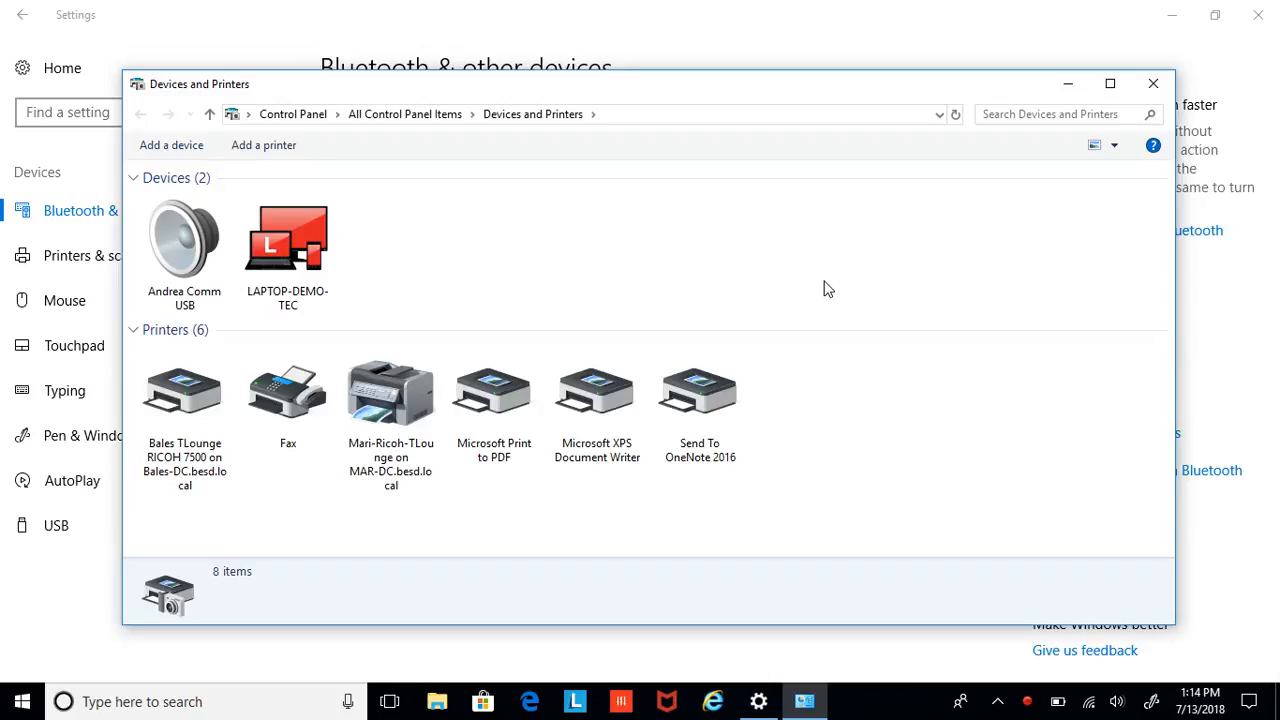
mouse_move(490, 204)
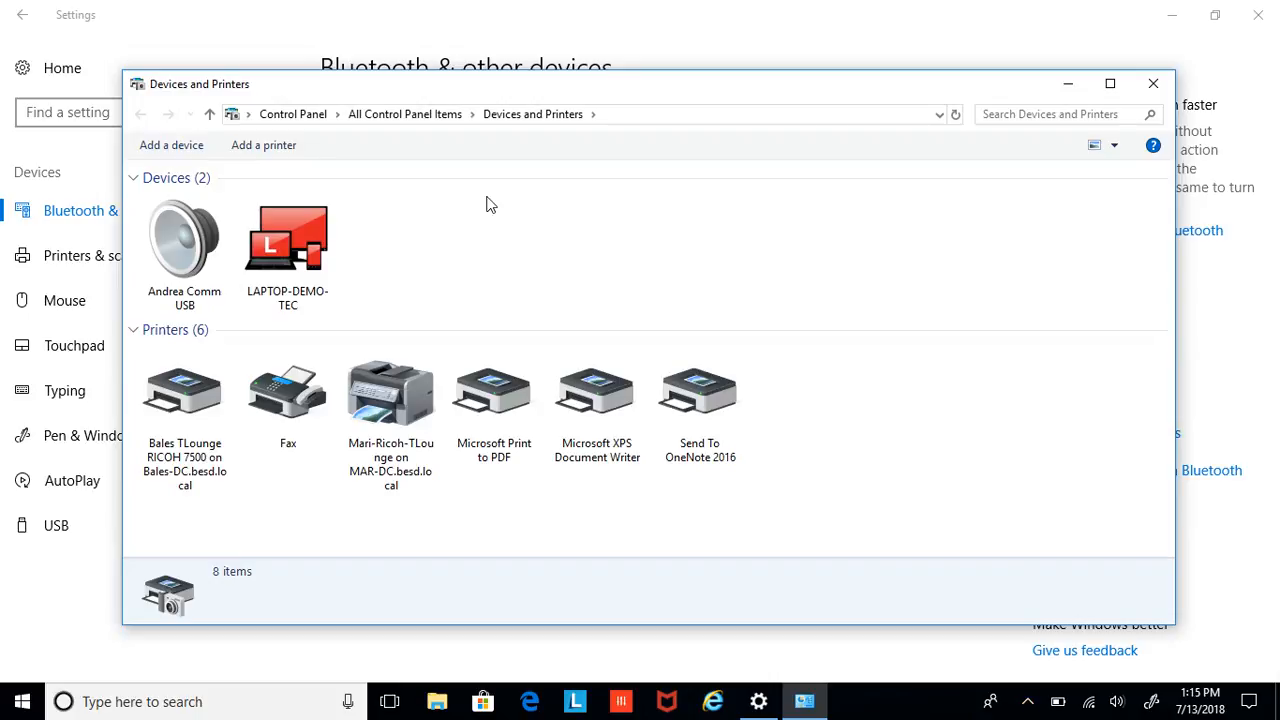
left_click(263, 145)
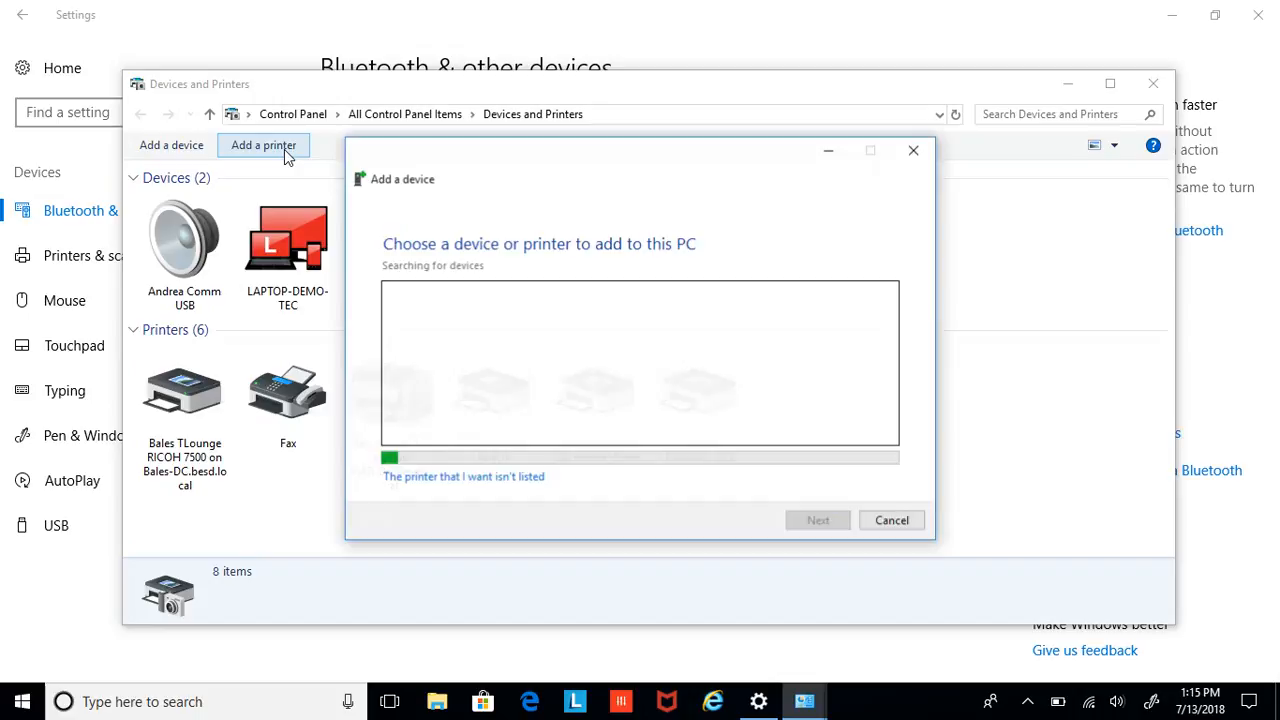
mouse_move(655, 472)
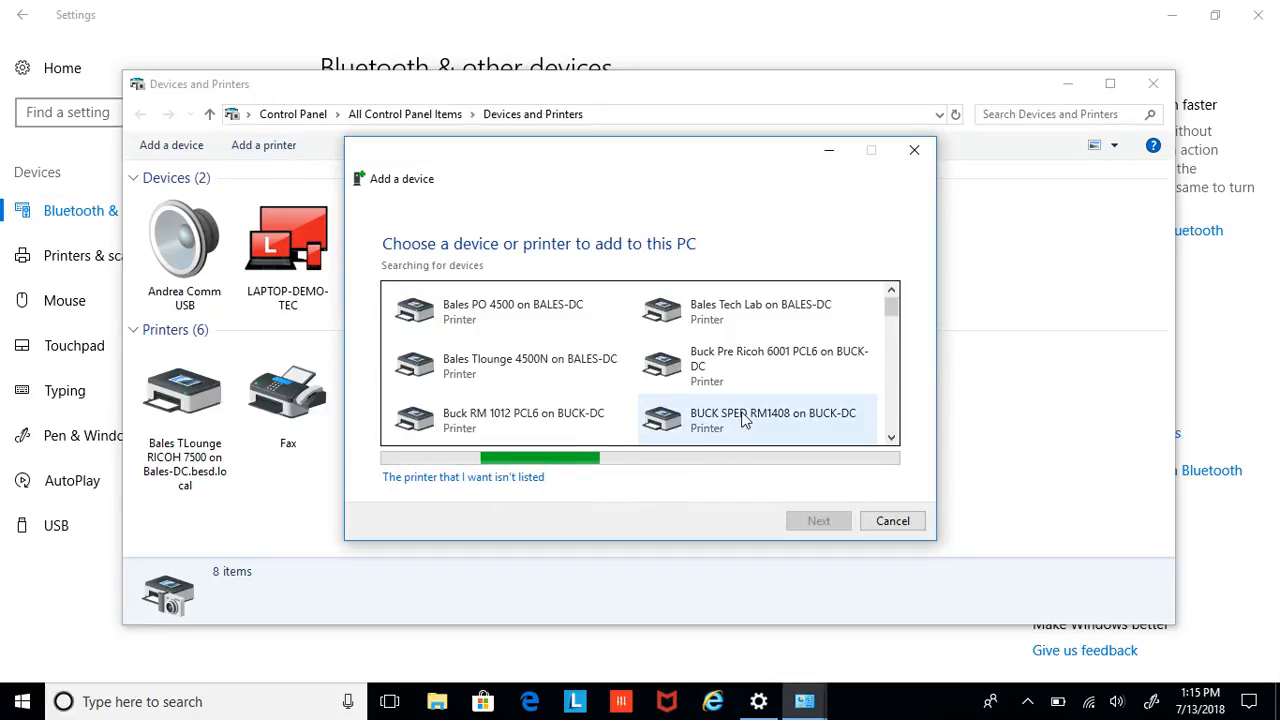
scroll("down", 3)
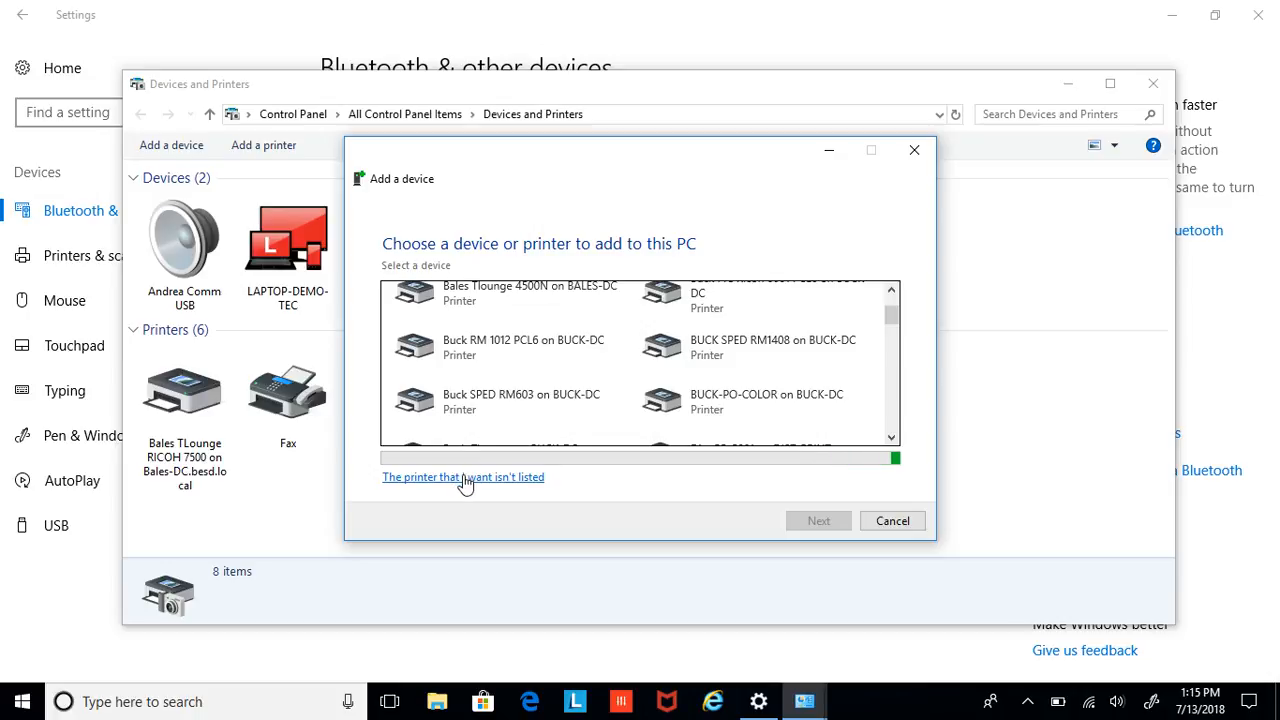
Step: Mark the printer as not listed and choose directory search by location or feature
left_click(463, 477)
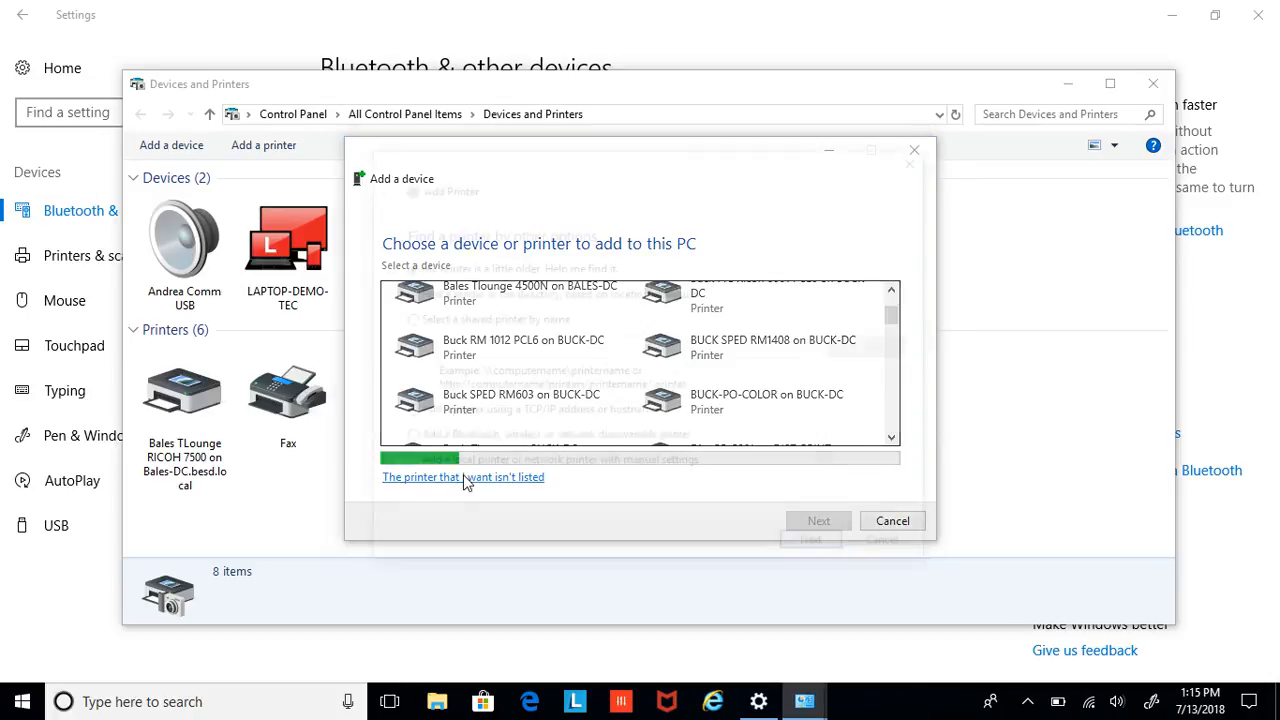
left_click(463, 477)
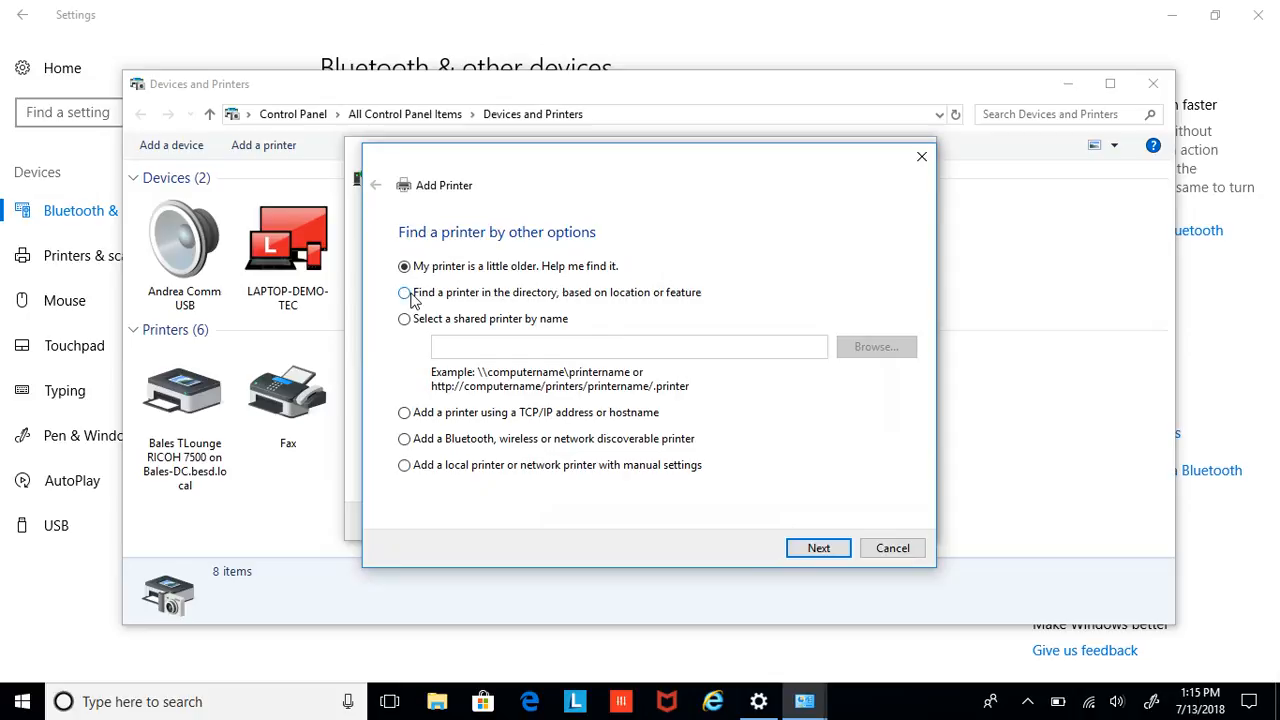
left_click(404, 292)
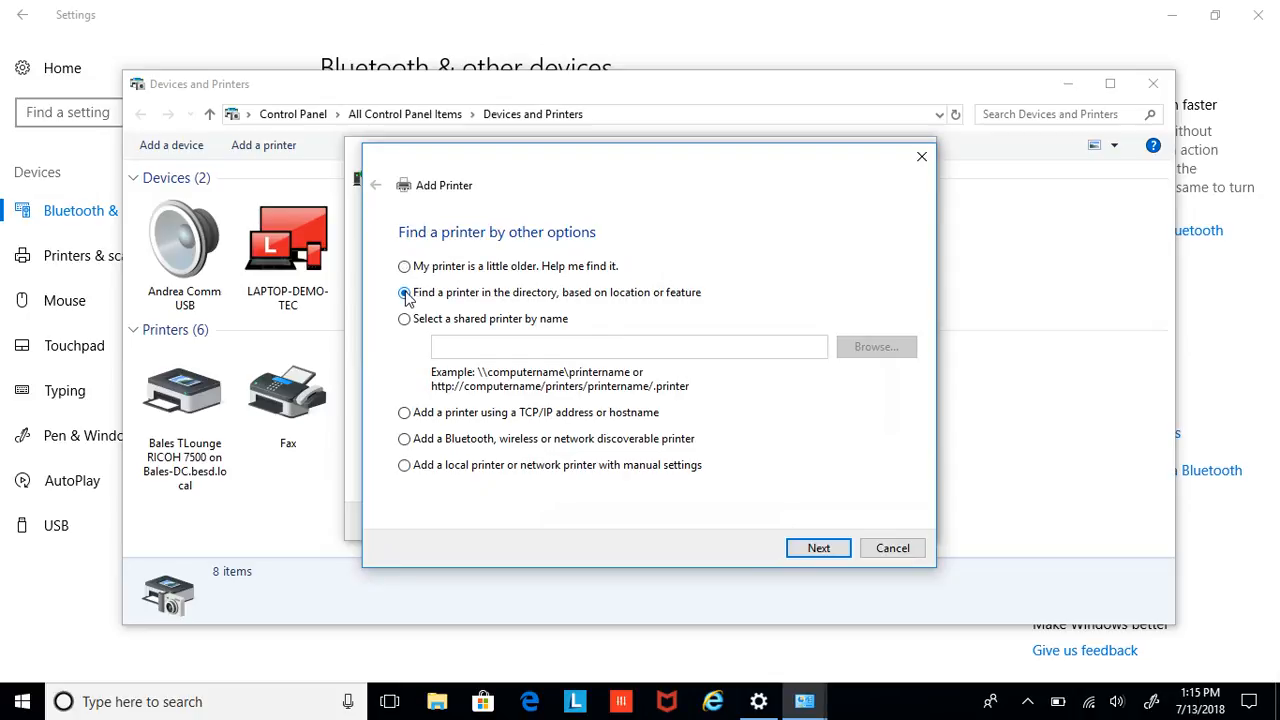
left_click(404, 292)
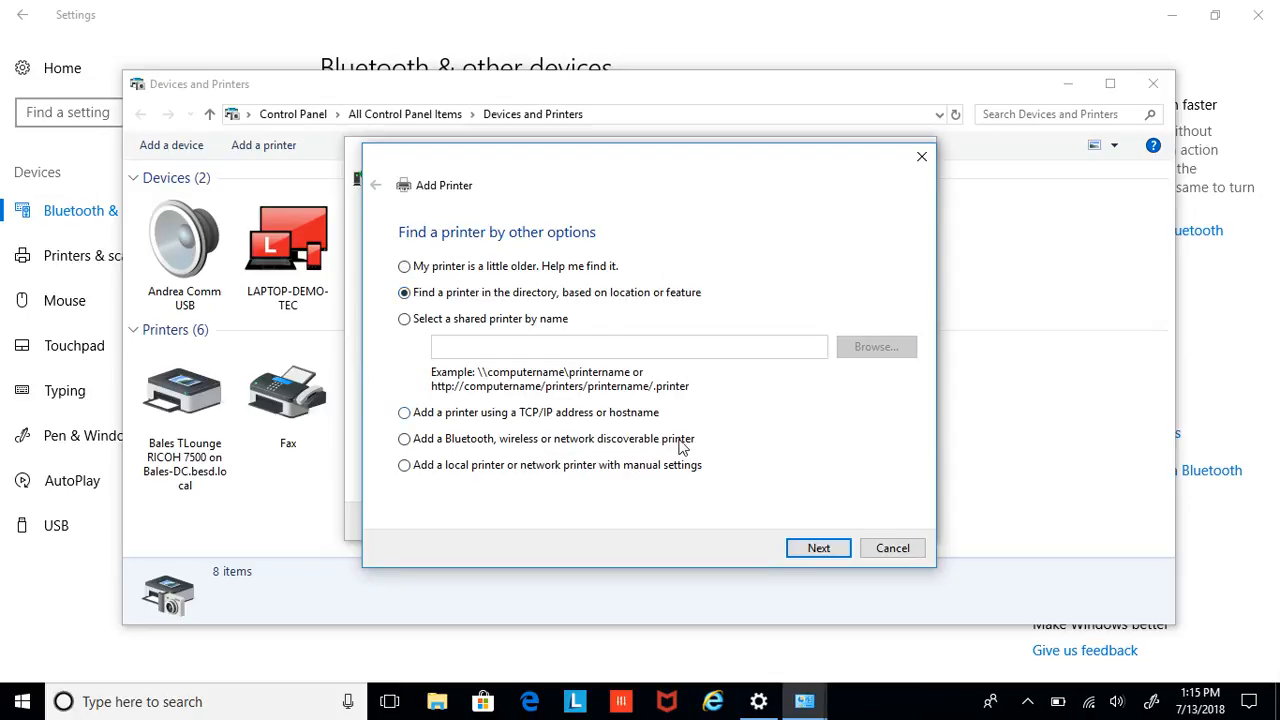
left_click(818, 548)
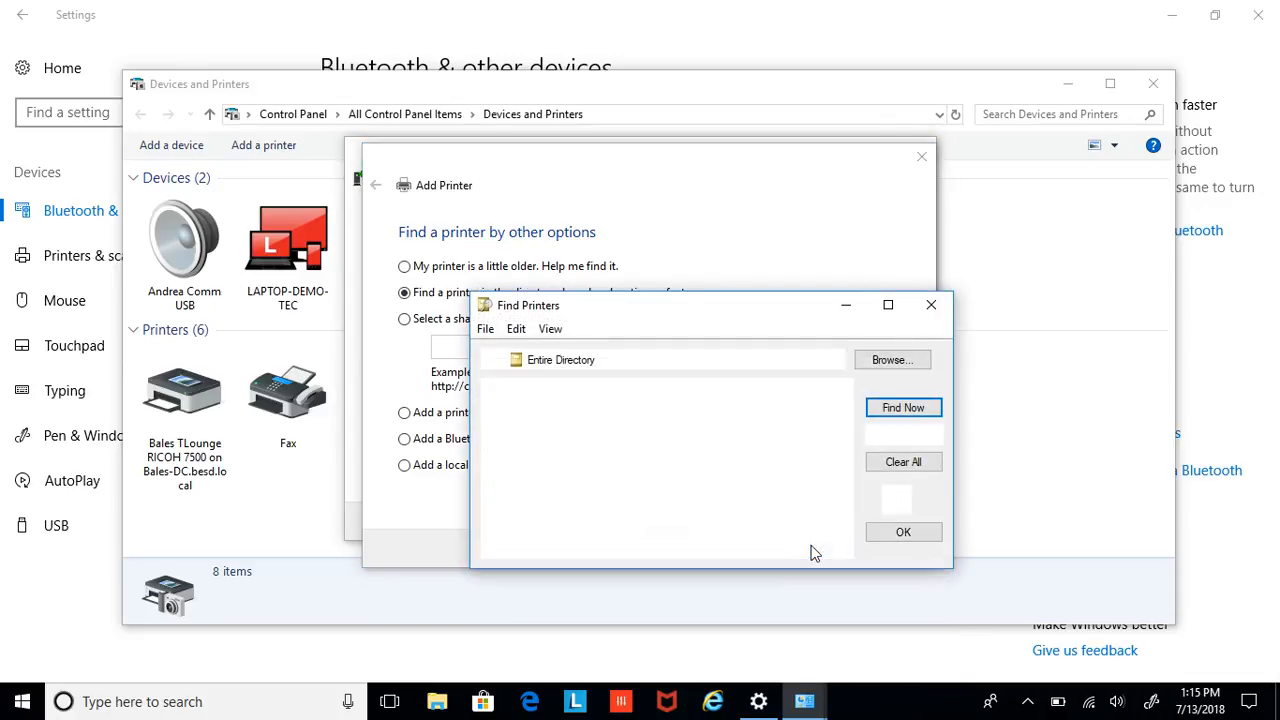
Step: Search the directory for location 'jal' and select the Jasinski Teachers Lounge printer
left_click(902, 407)
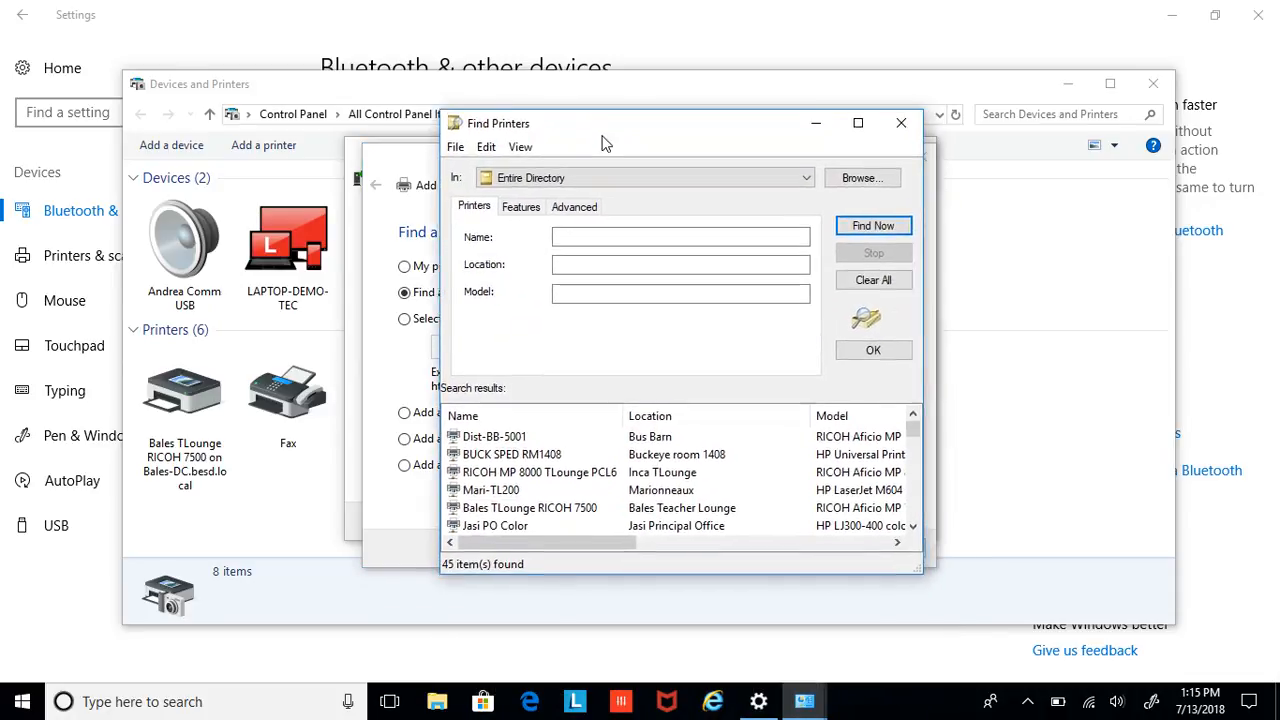
left_click(518, 208)
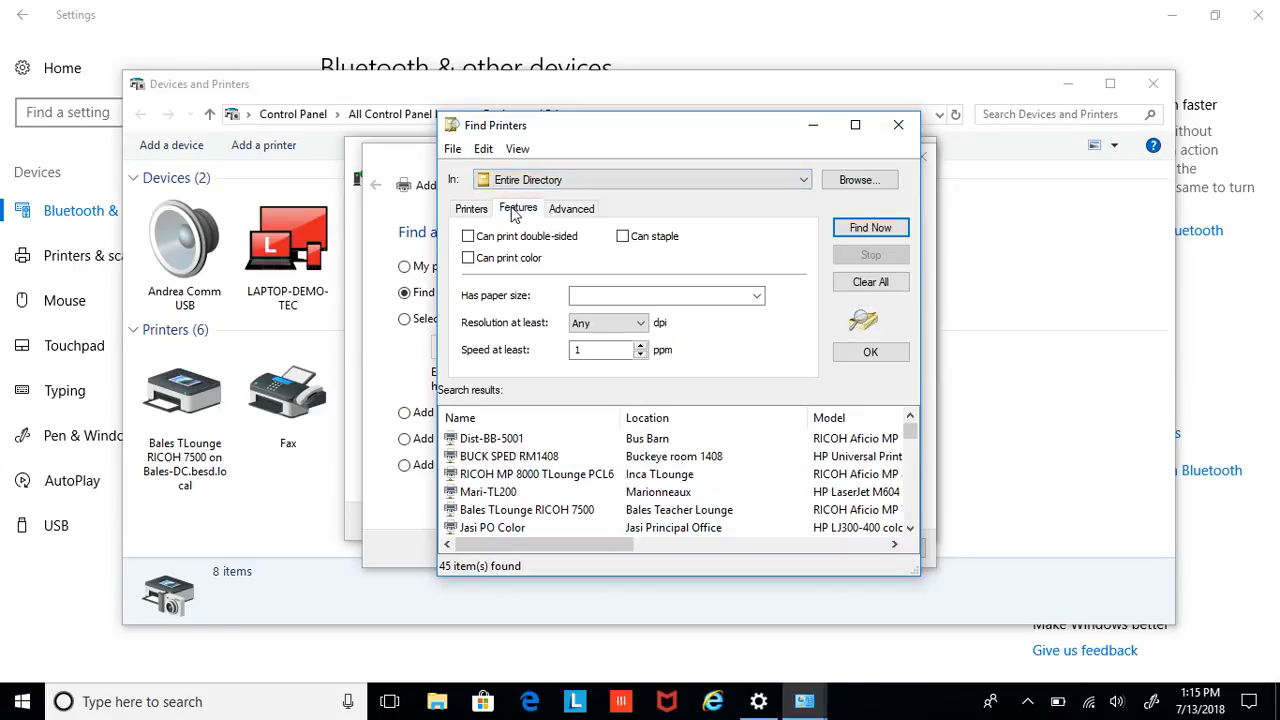
left_click(471, 208)
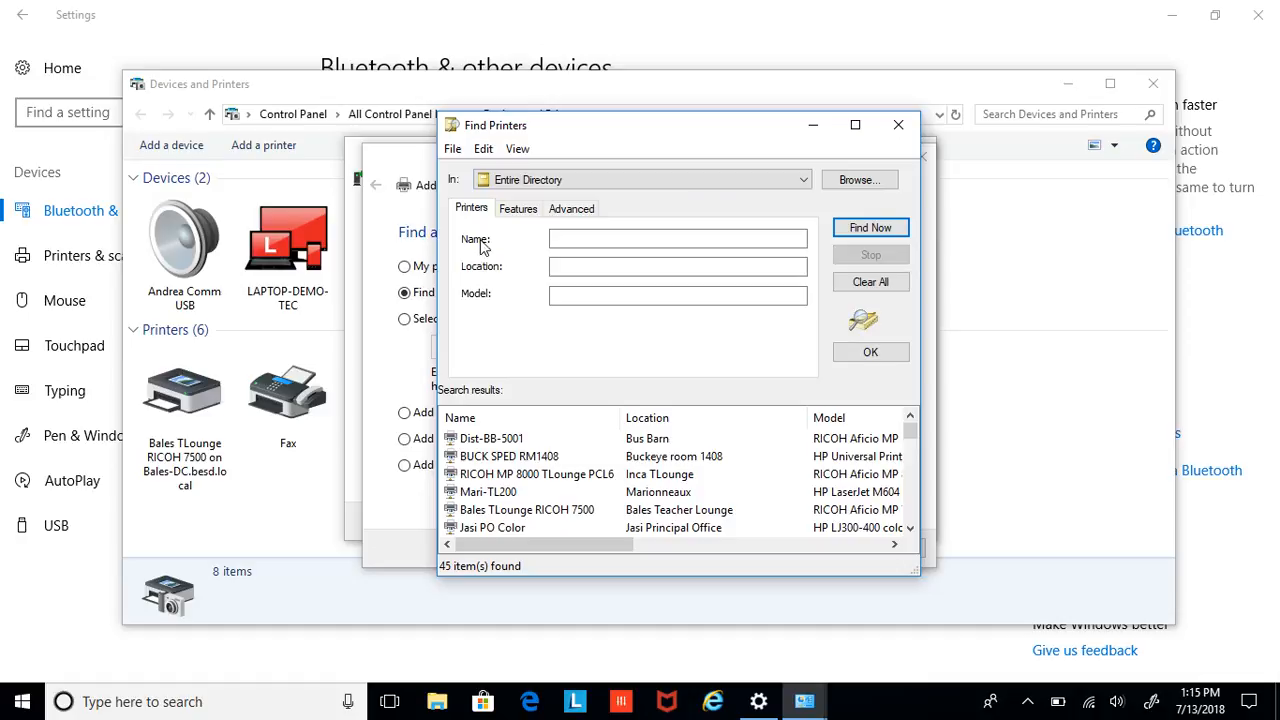
mouse_move(470, 274)
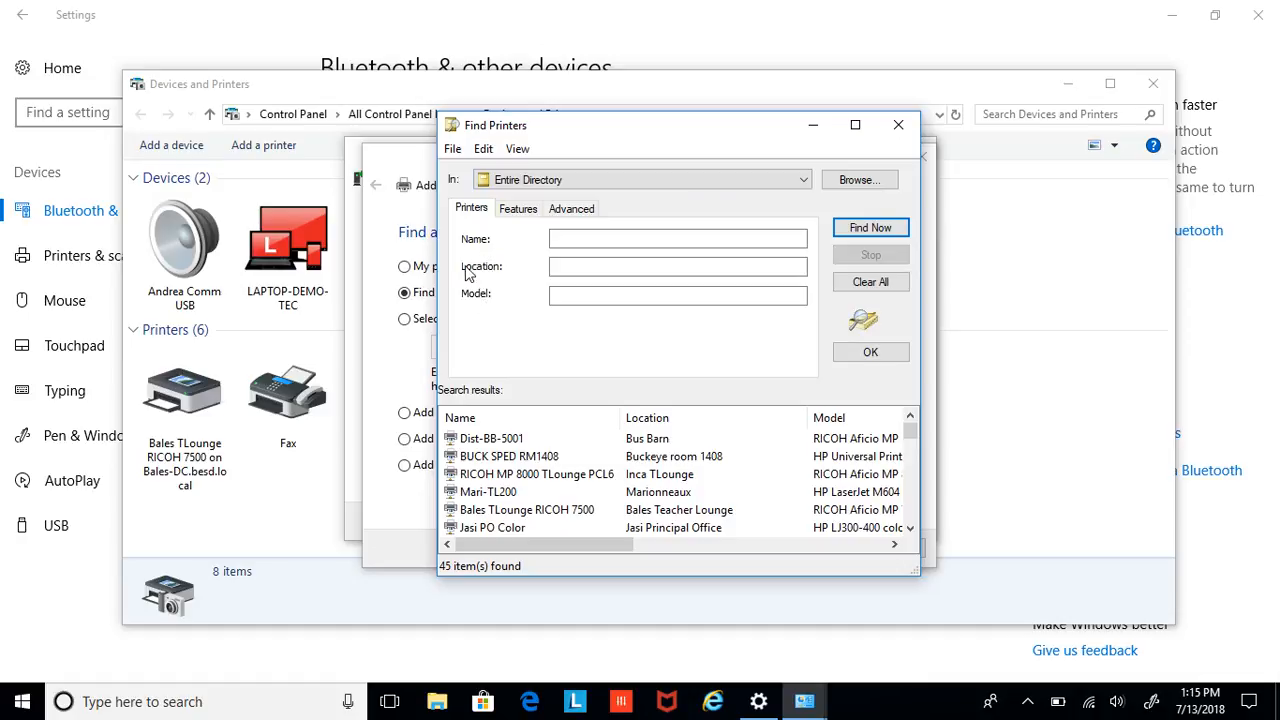
left_click(677, 267)
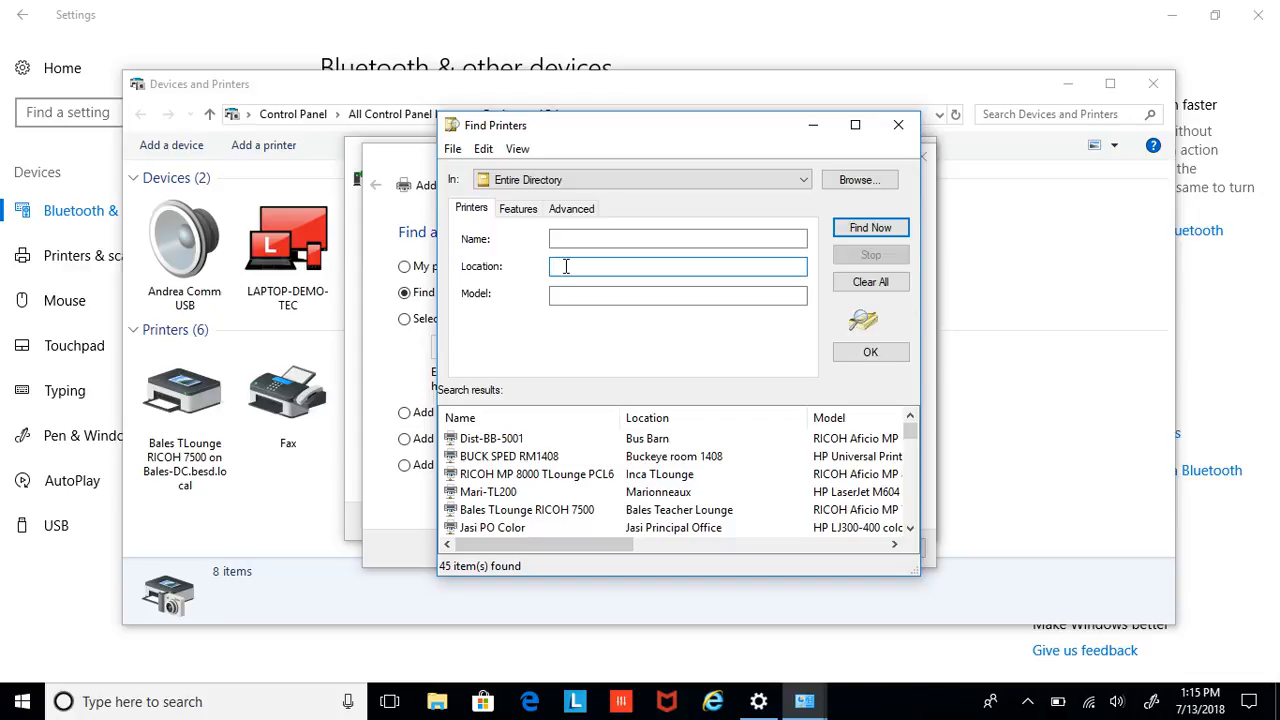
type("jal")
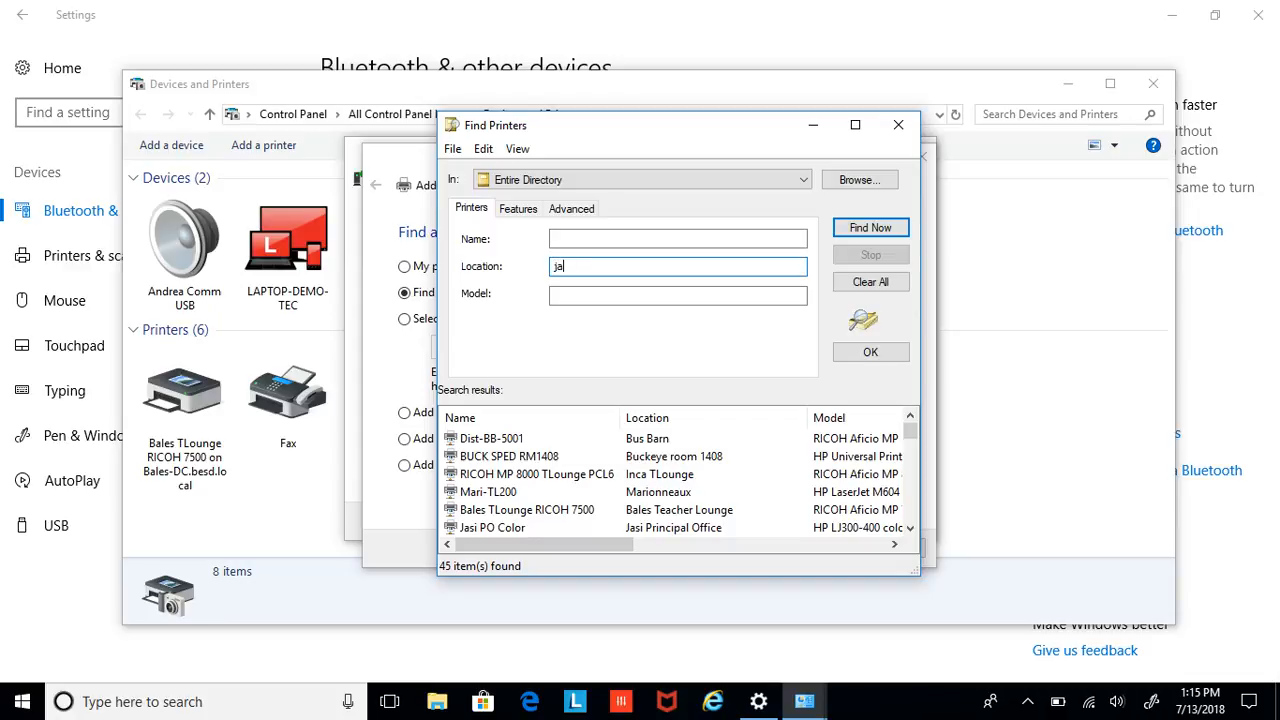
left_click(870, 227)
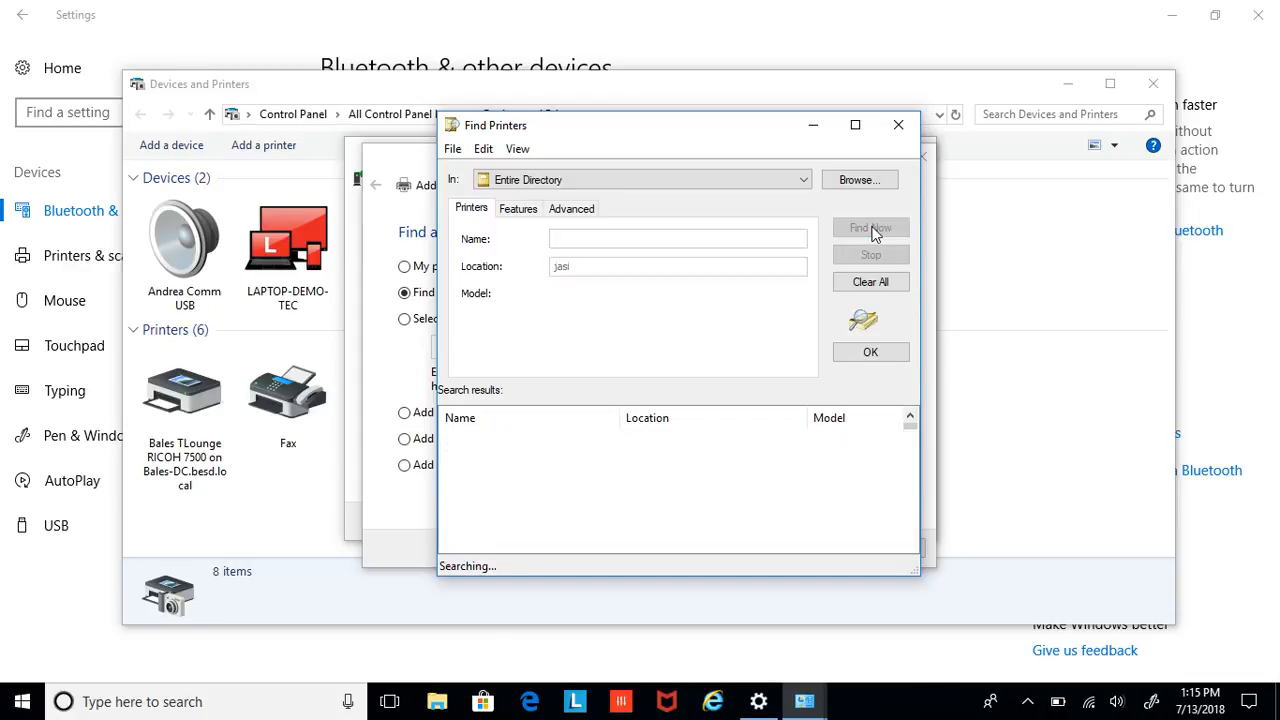
left_click(869, 227)
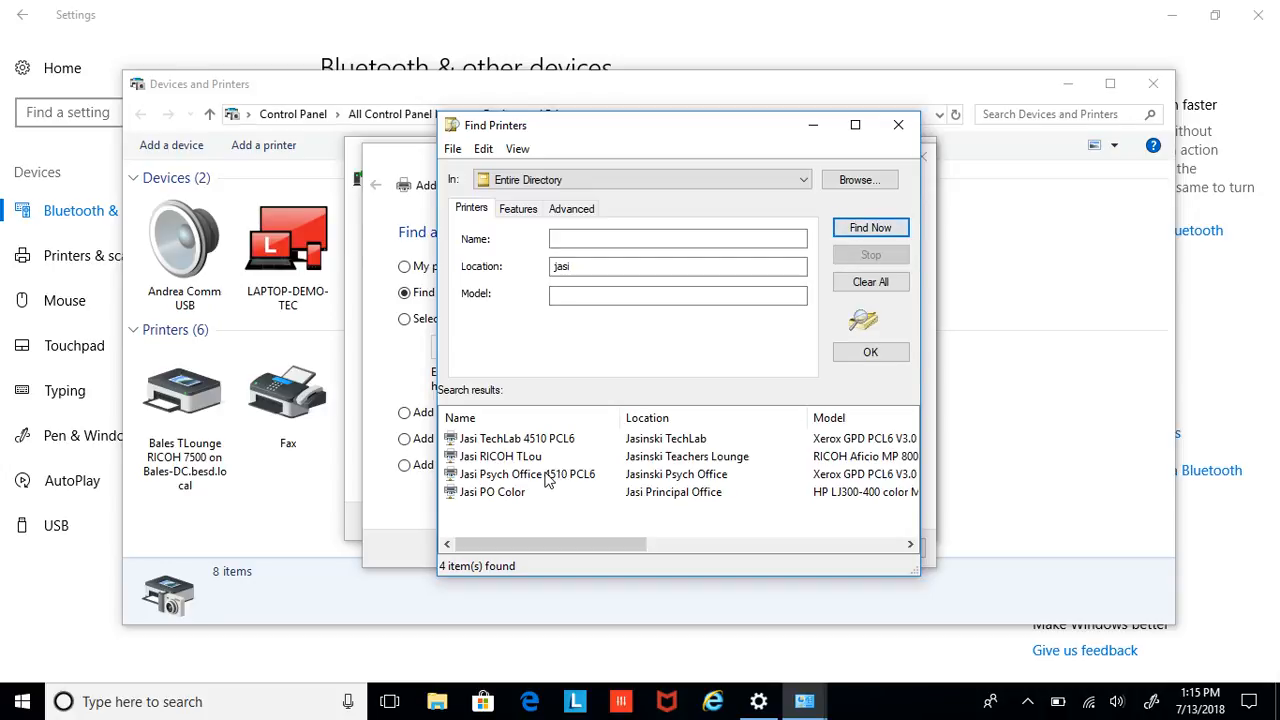
left_click(500, 456)
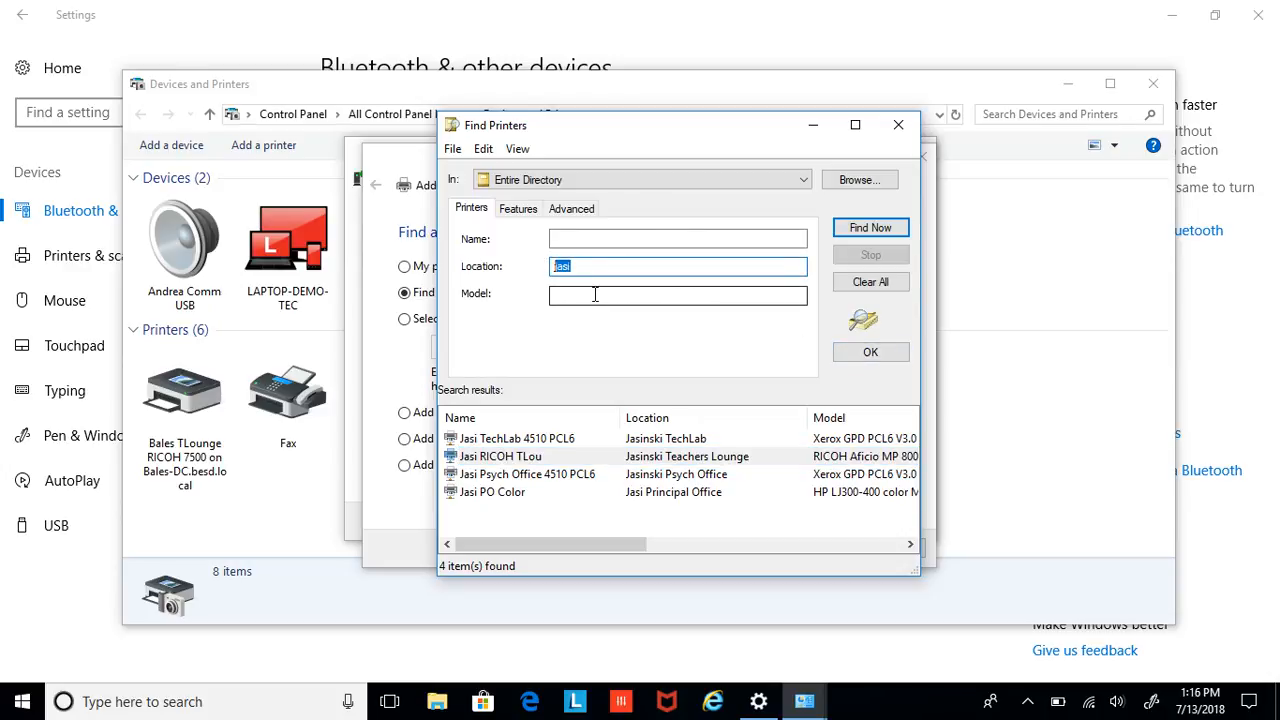
Step: Search location 'm' and install the Mari Ricoh TLounge printer
type("m")
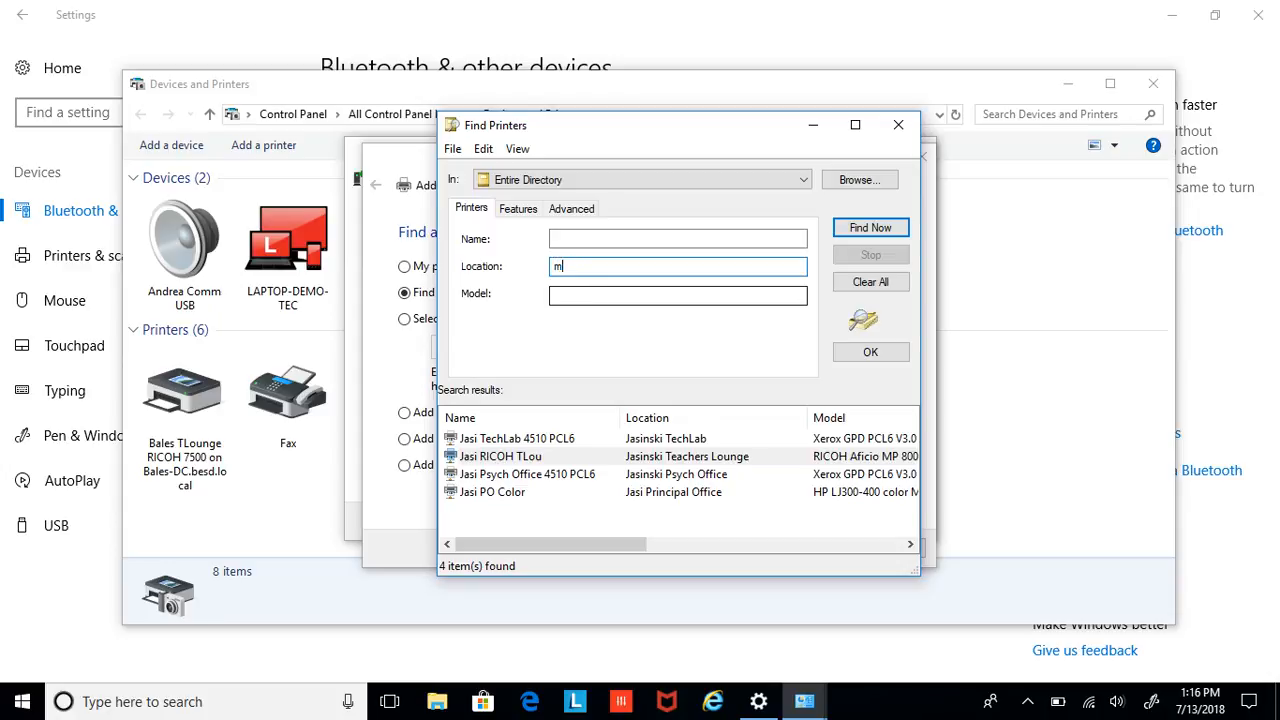
left_click(869, 227)
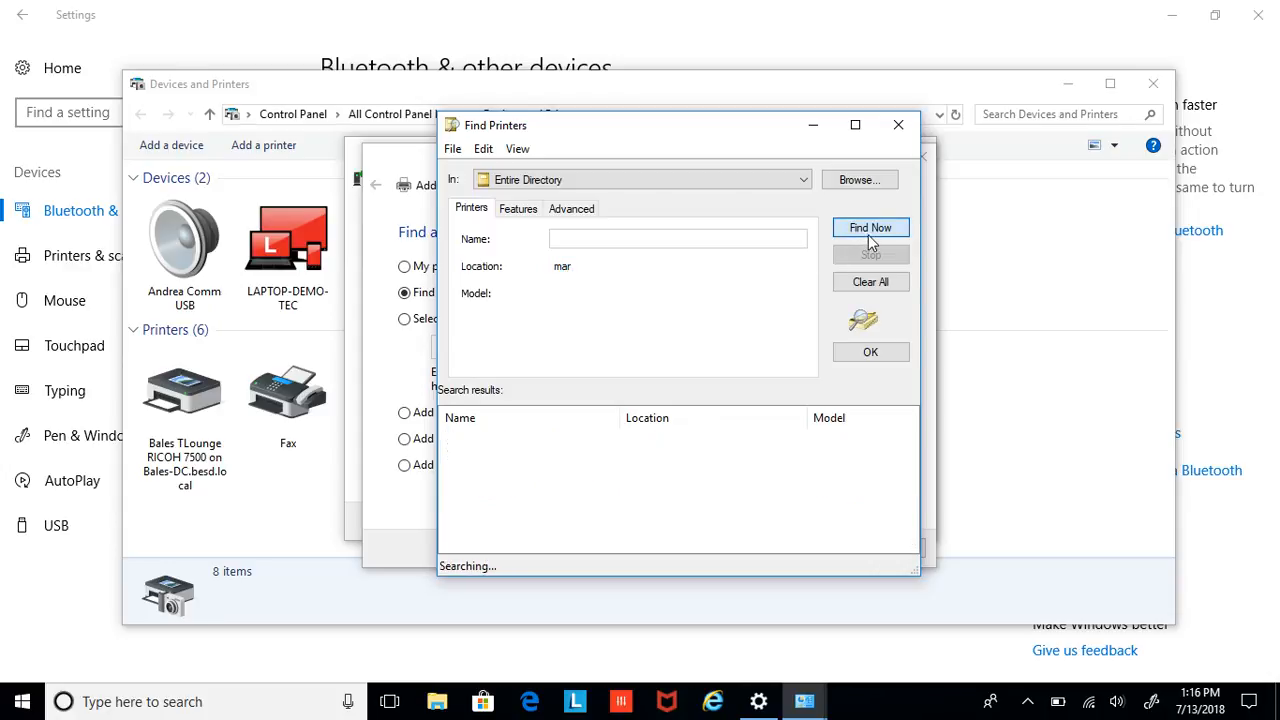
left_click(869, 227)
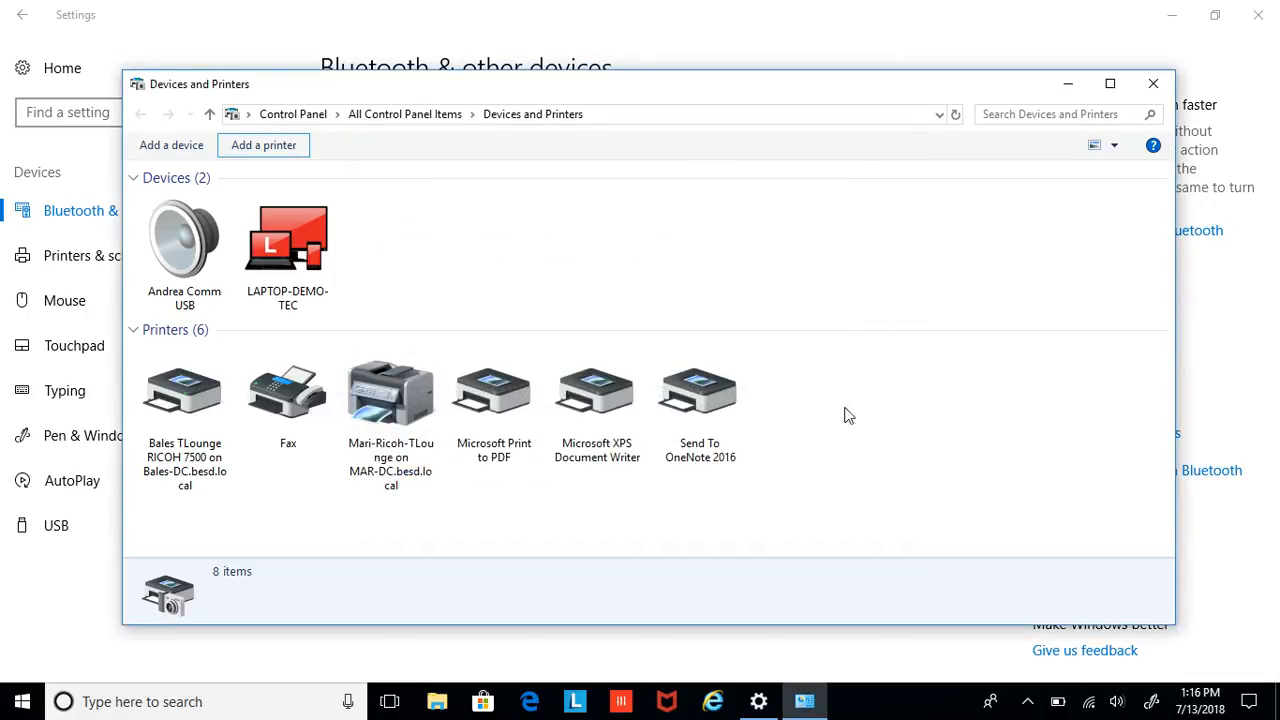
Step: Look over the Bales TLounge printer, then close the Devices and Printers window
left_click(184, 390)
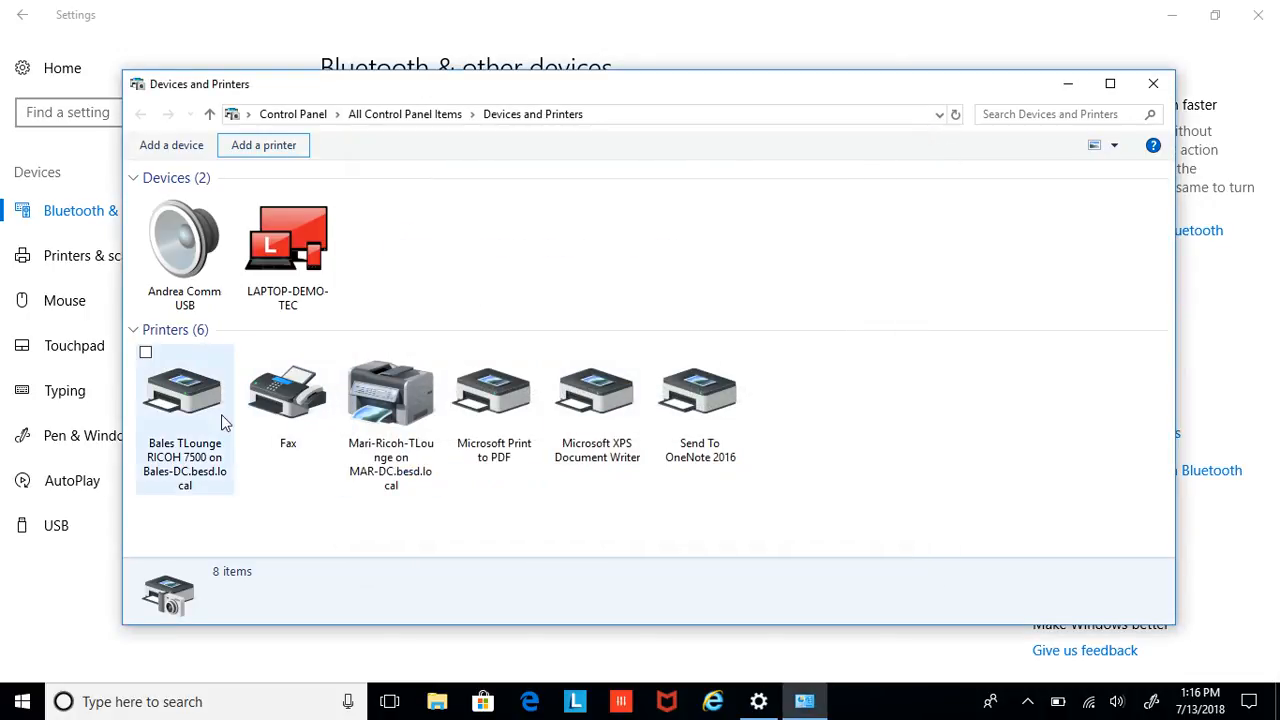
mouse_move(190, 415)
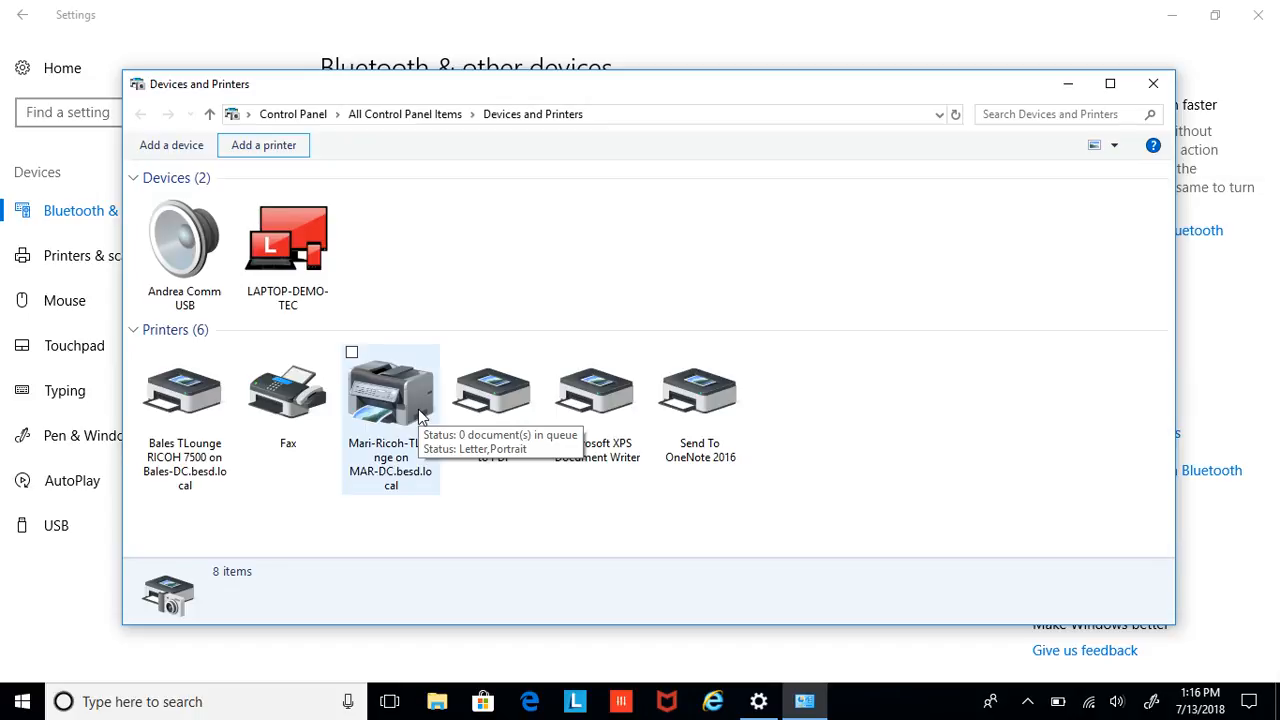
left_click(1152, 83)
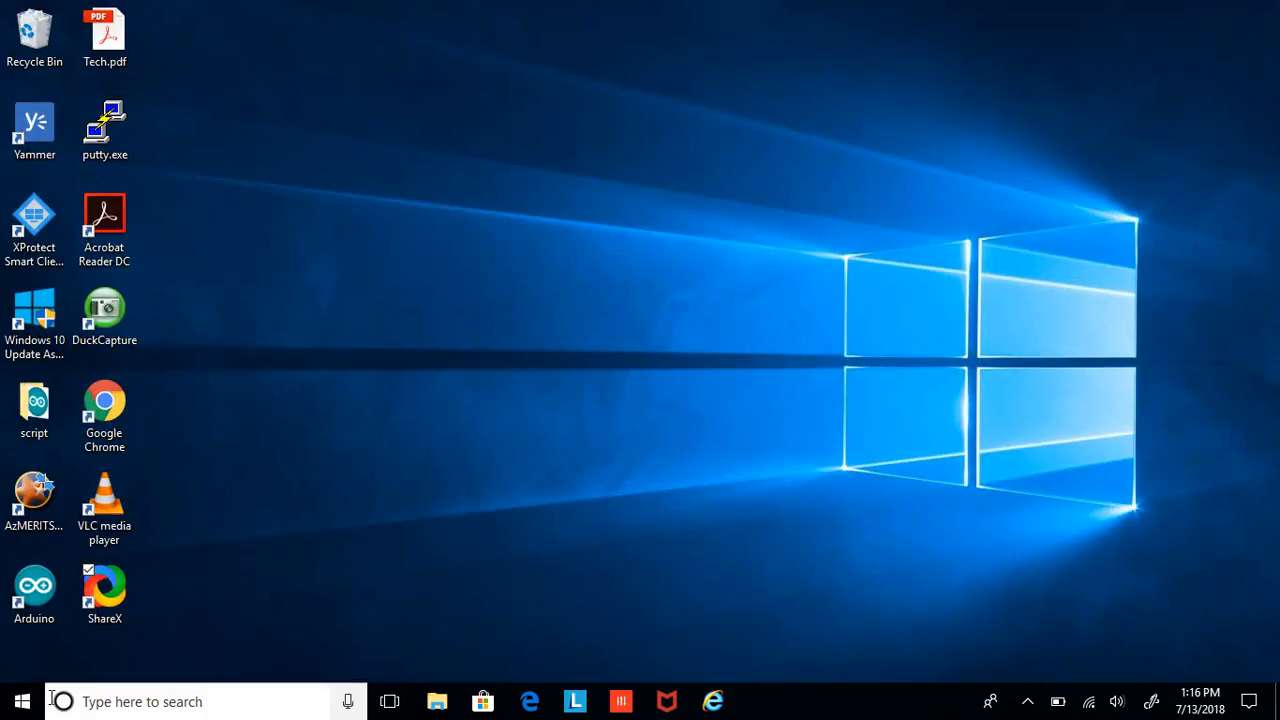
Step: Reopen Settings > Devices and launch Devices and Printers from Related settings
left_click(22, 701)
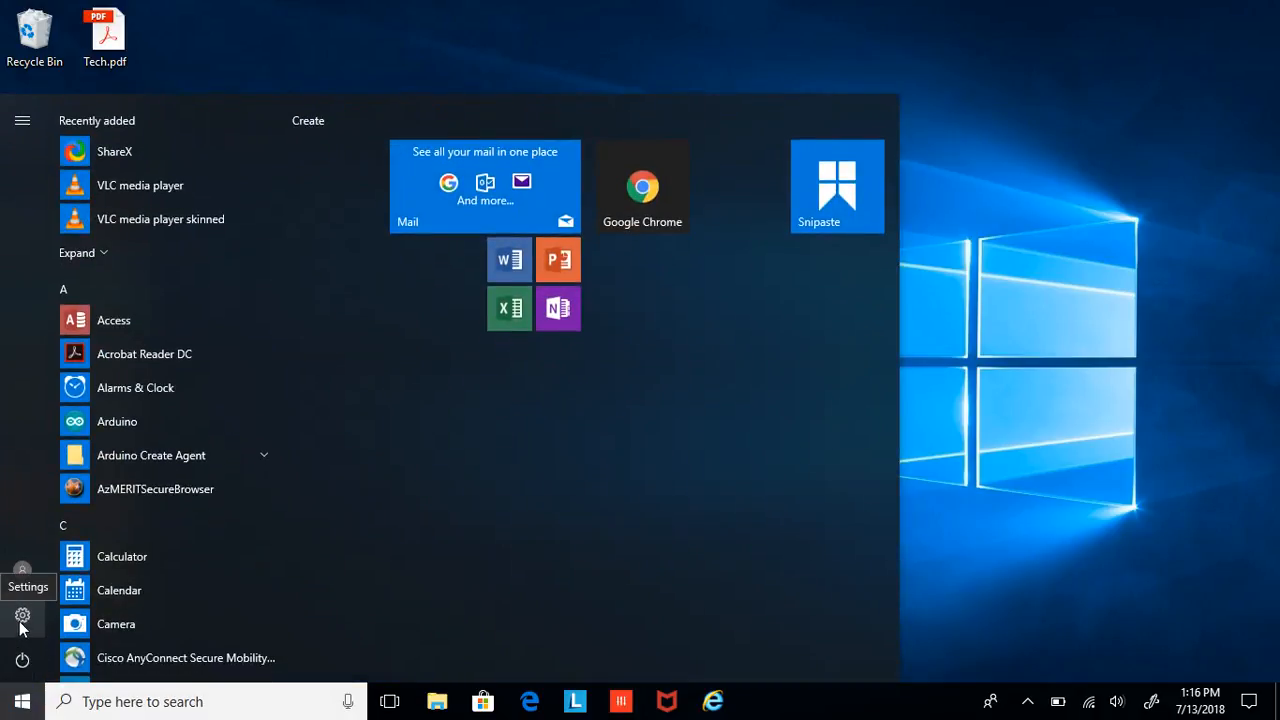
left_click(22, 615)
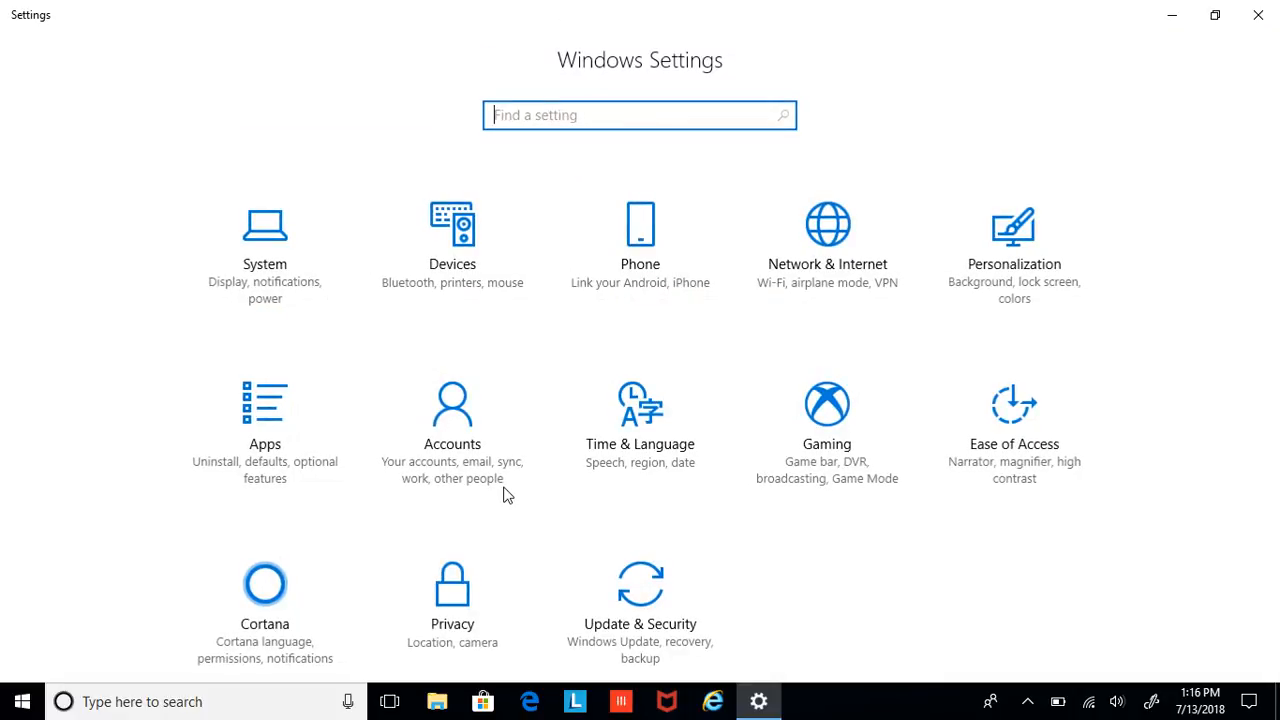
left_click(452, 240)
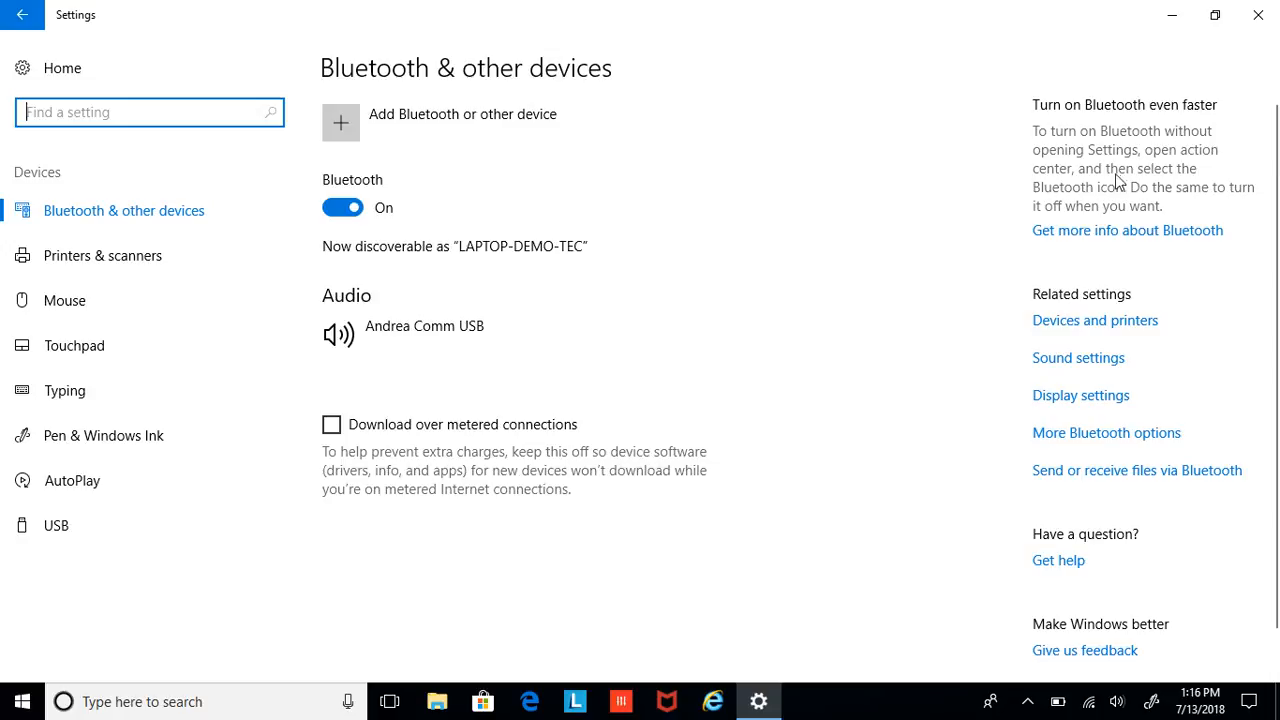
mouse_move(943, 420)
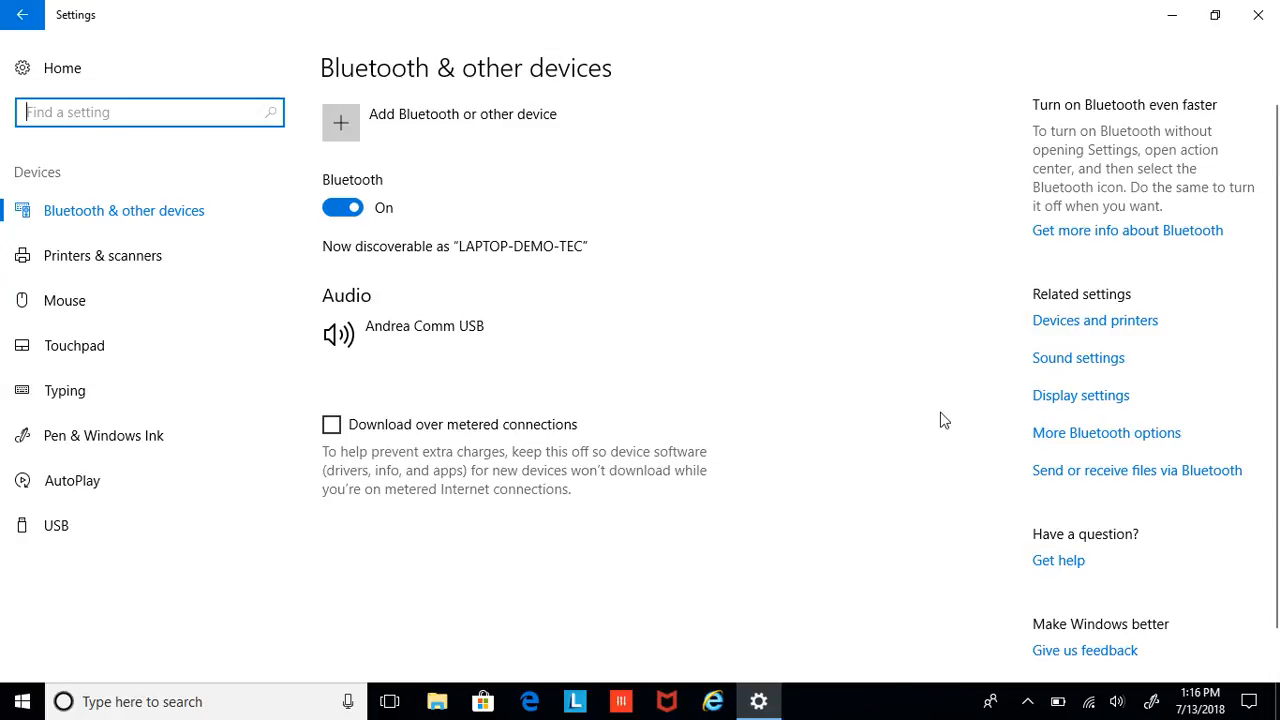
left_click(1094, 320)
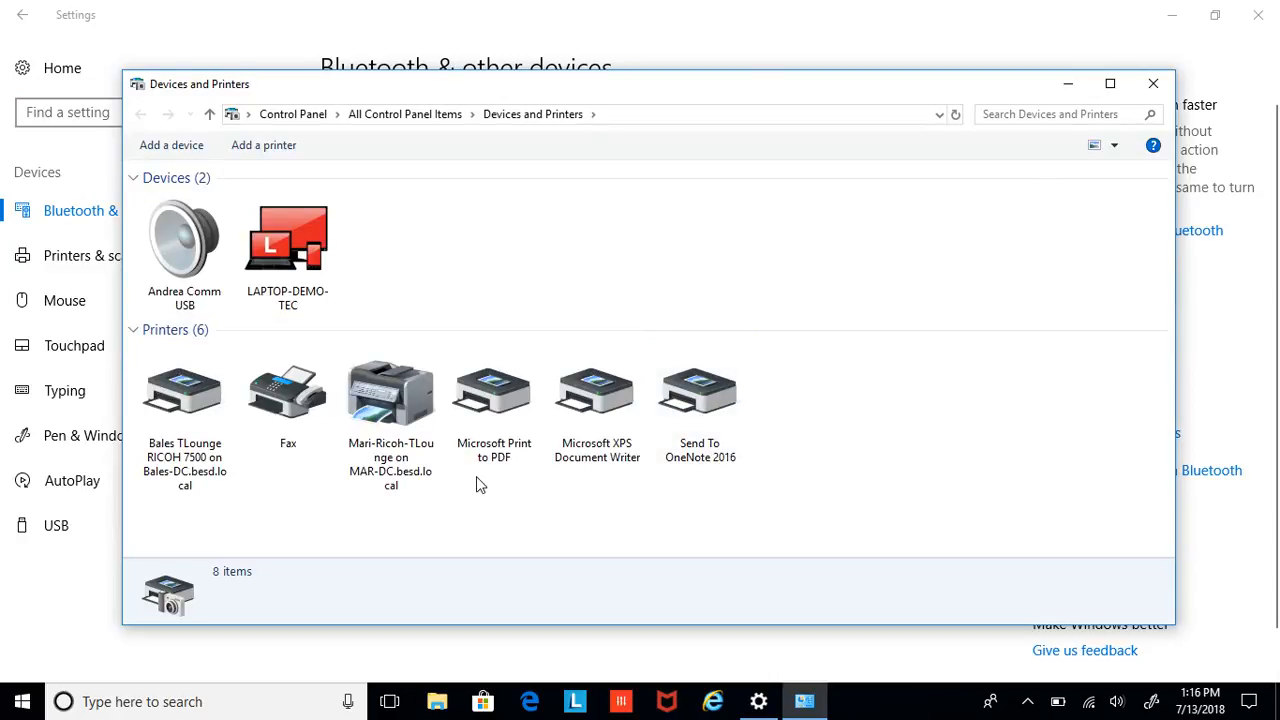
left_click(184, 390)
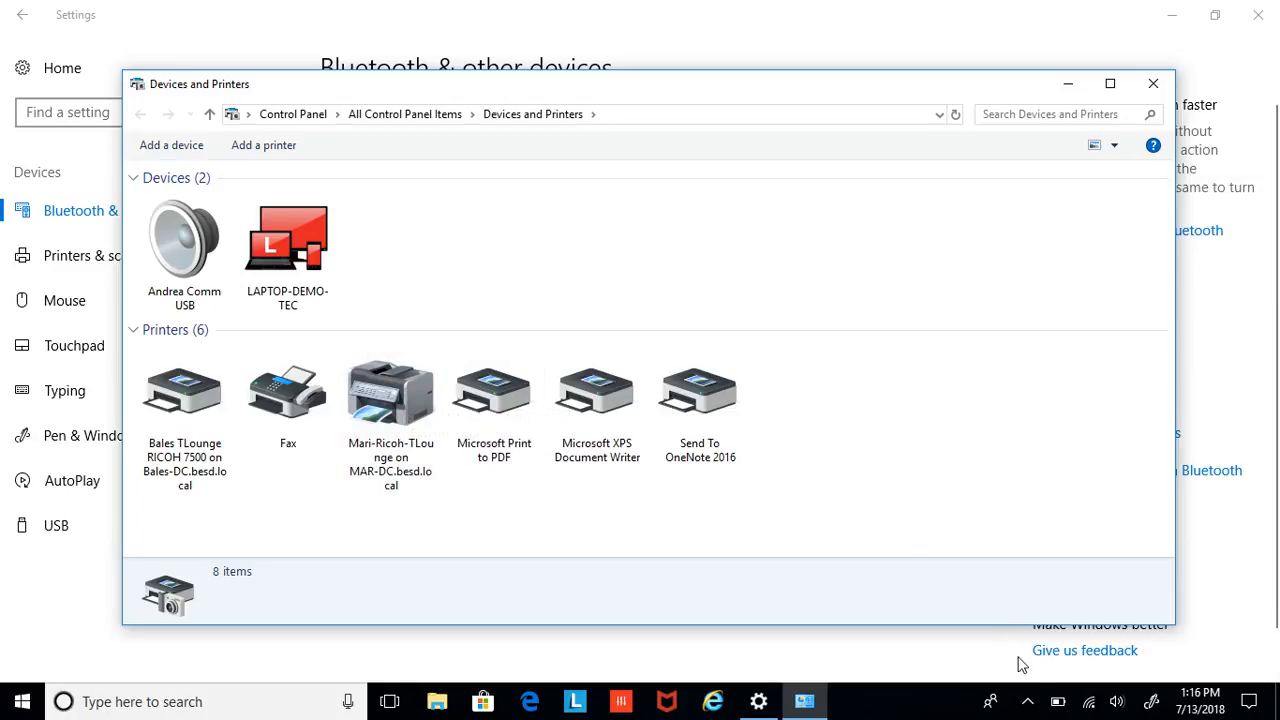
left_click(1027, 700)
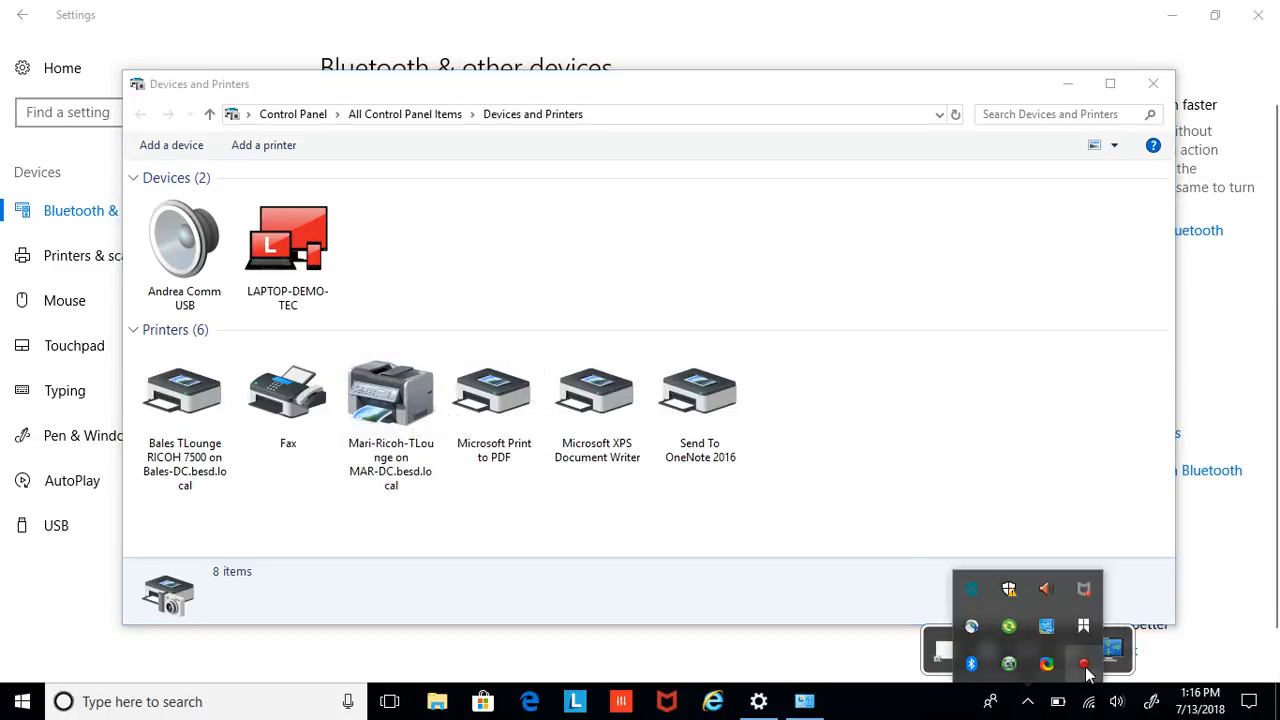